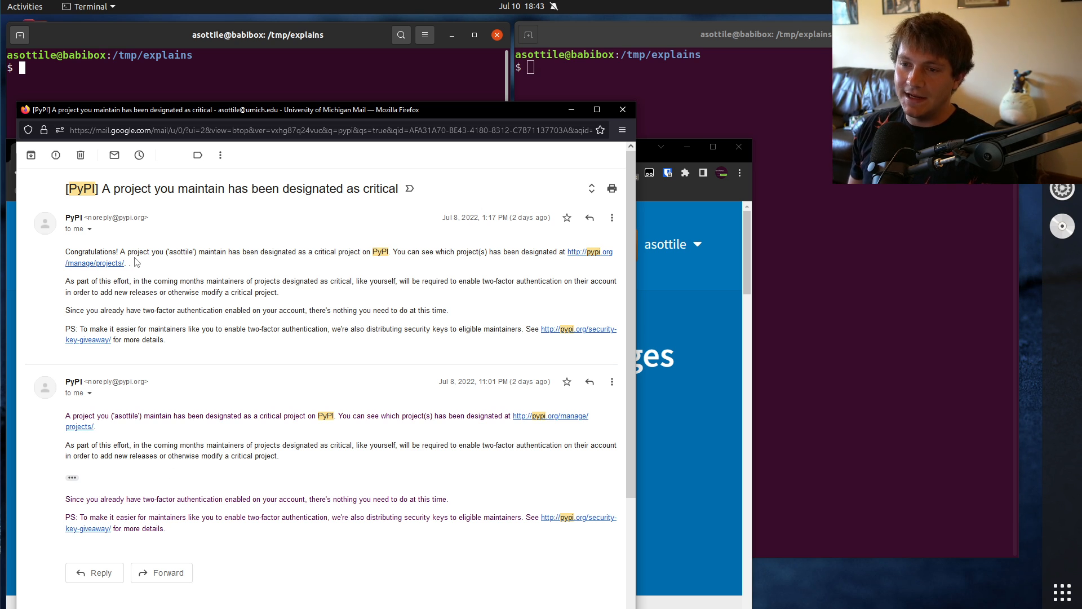
# Highlight the email subject and text about the critical project designation
pyautogui.moveTo(102, 188); pyautogui.dragTo(398, 188)
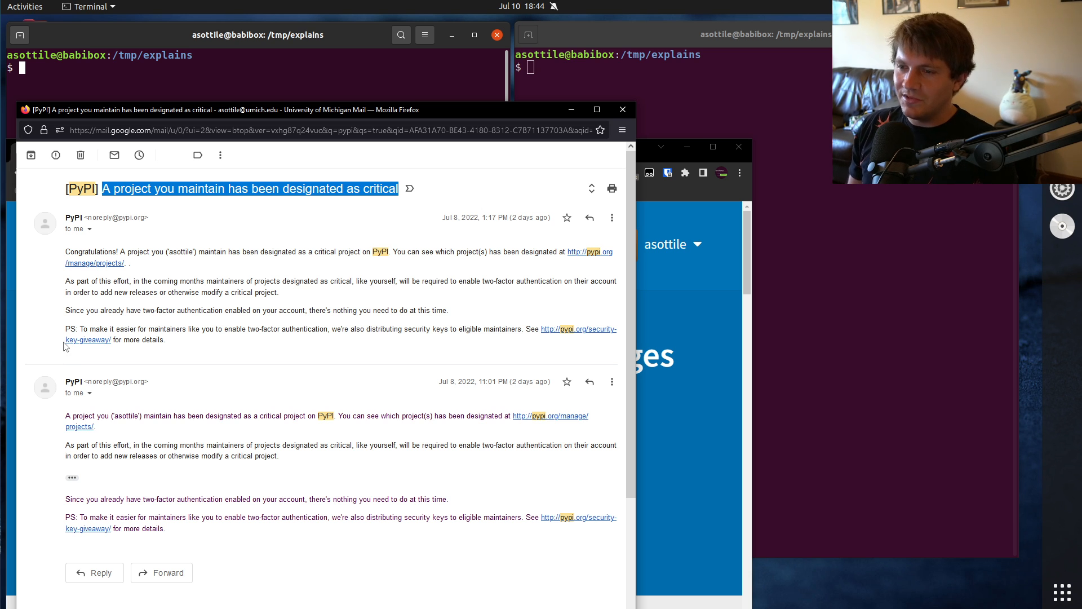
pyautogui.moveTo(87, 362)
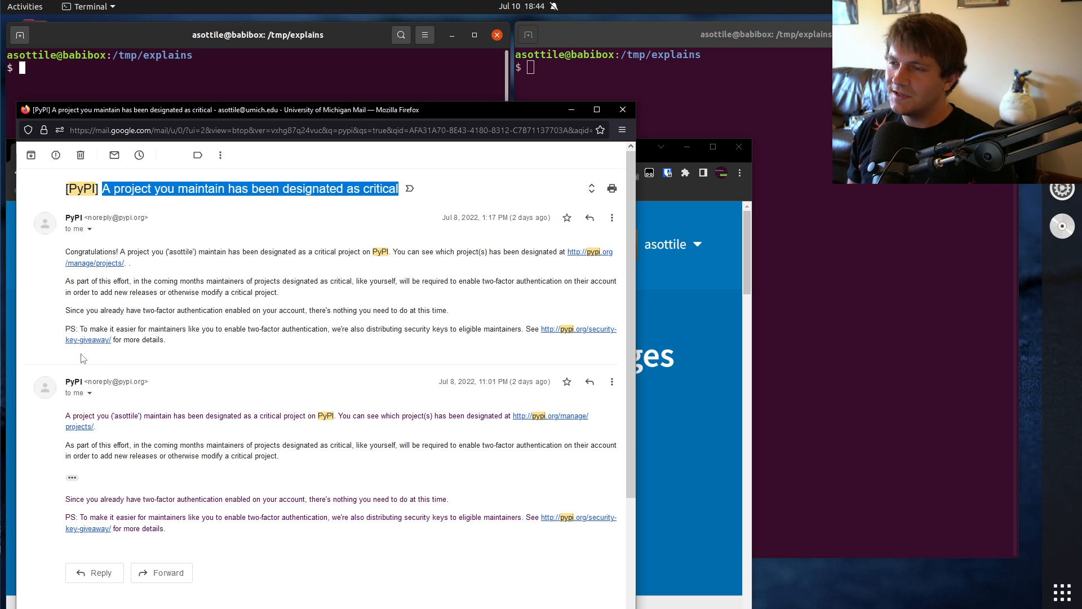
pyautogui.moveTo(117, 365)
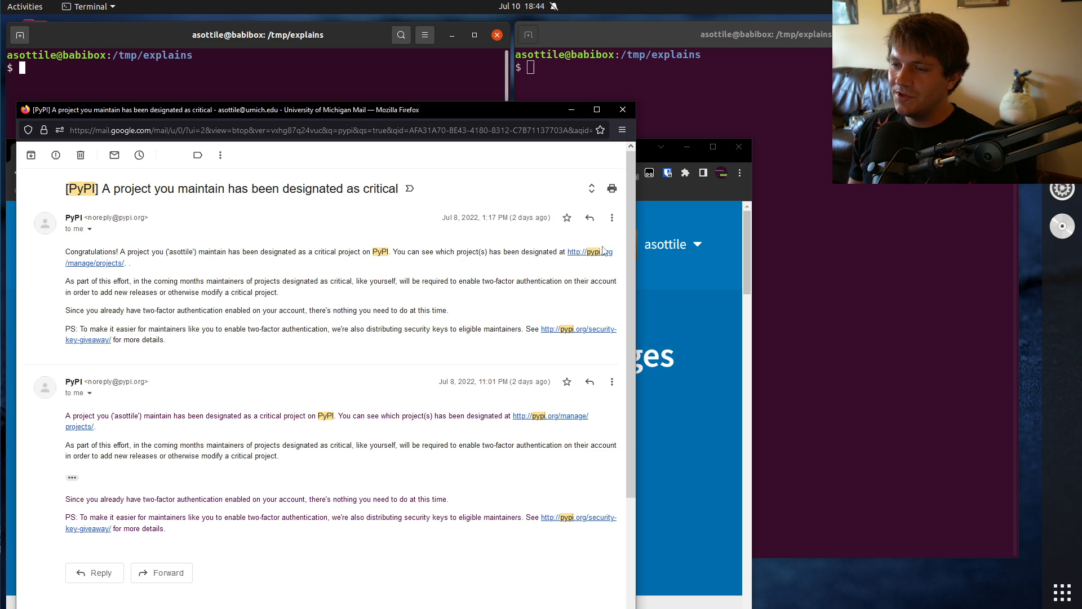
pyautogui.moveTo(527, 294)
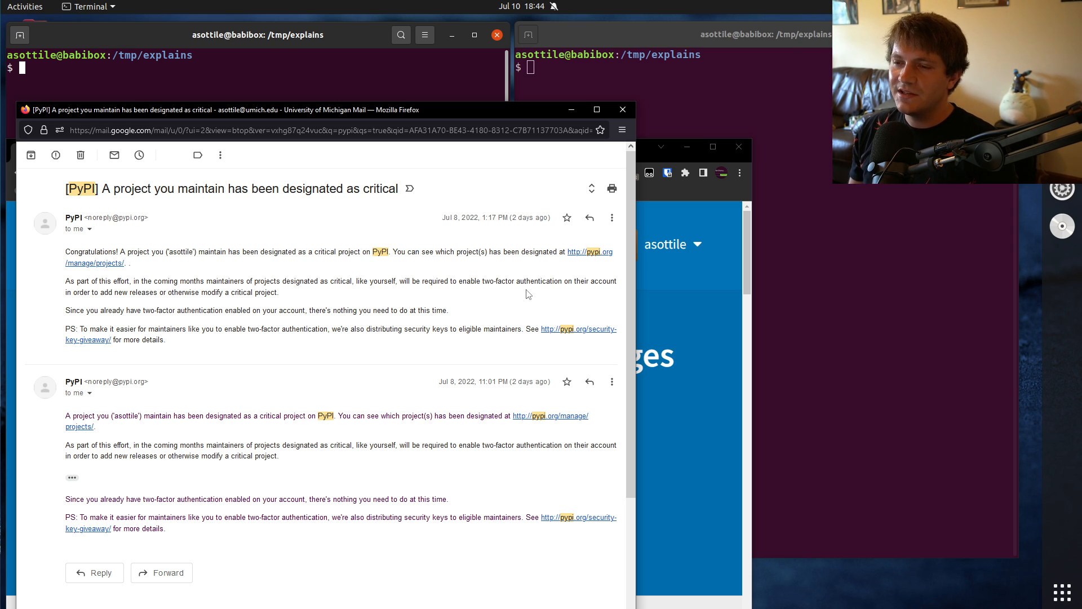
pyautogui.moveTo(549, 261)
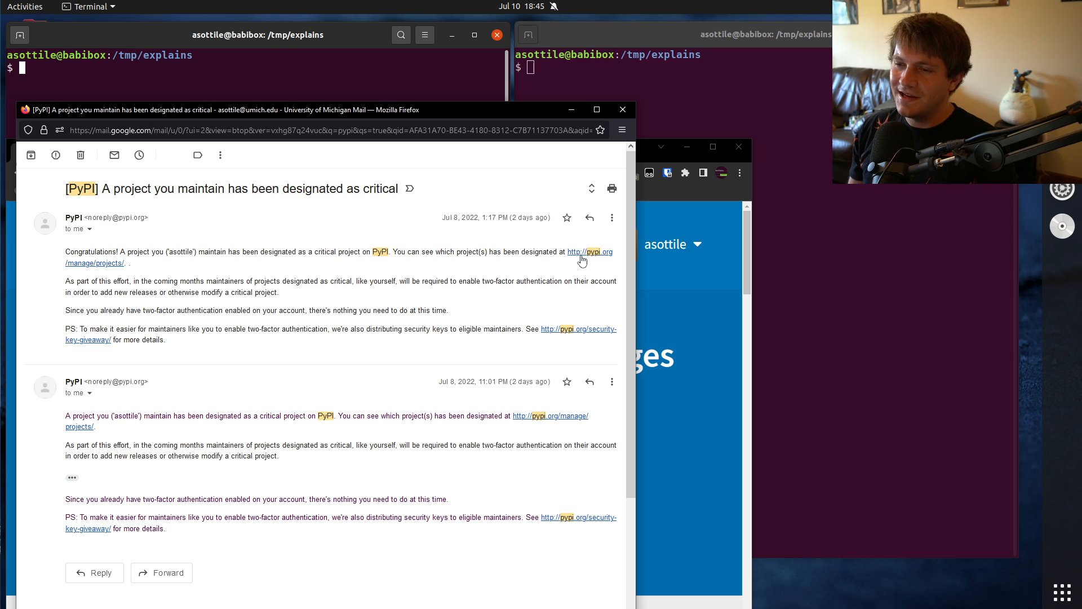
pyautogui.moveTo(524, 266)
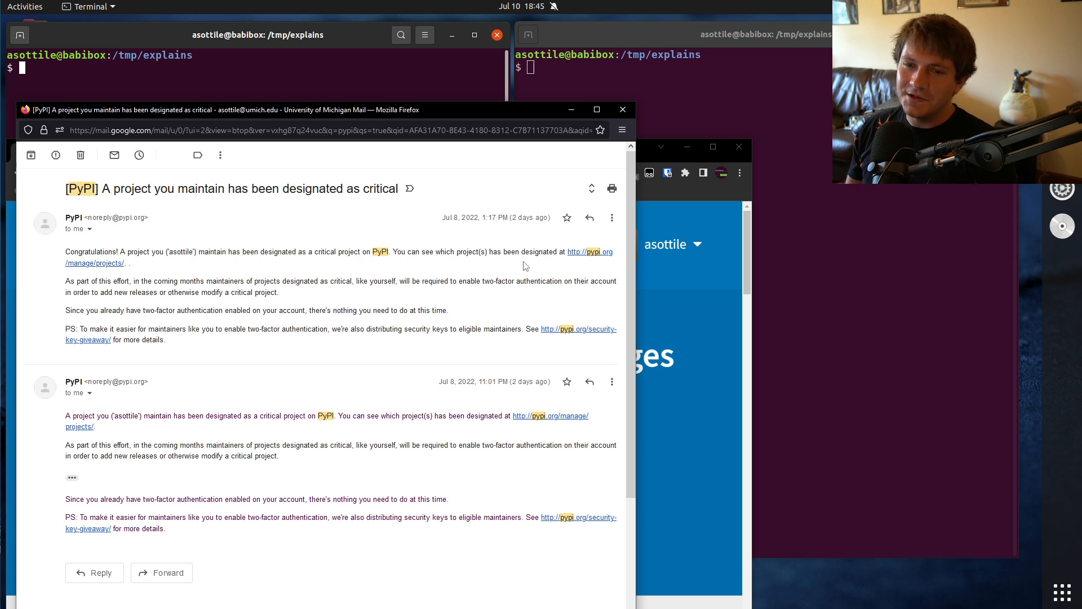
pyautogui.moveTo(582, 310)
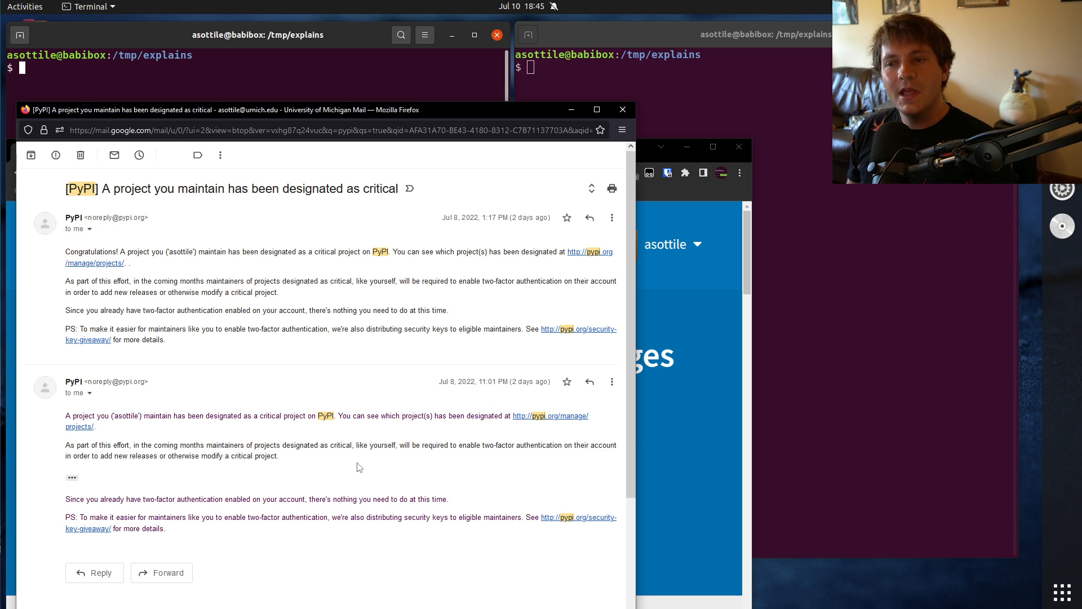
pyautogui.moveTo(302, 344)
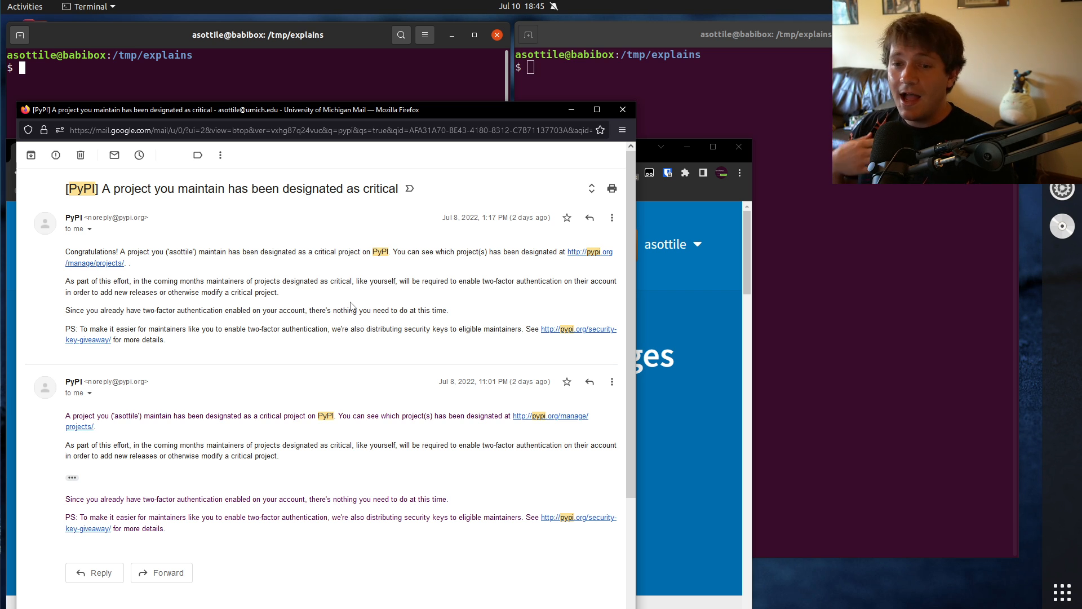
pyautogui.moveTo(65, 310); pyautogui.dragTo(449, 310)
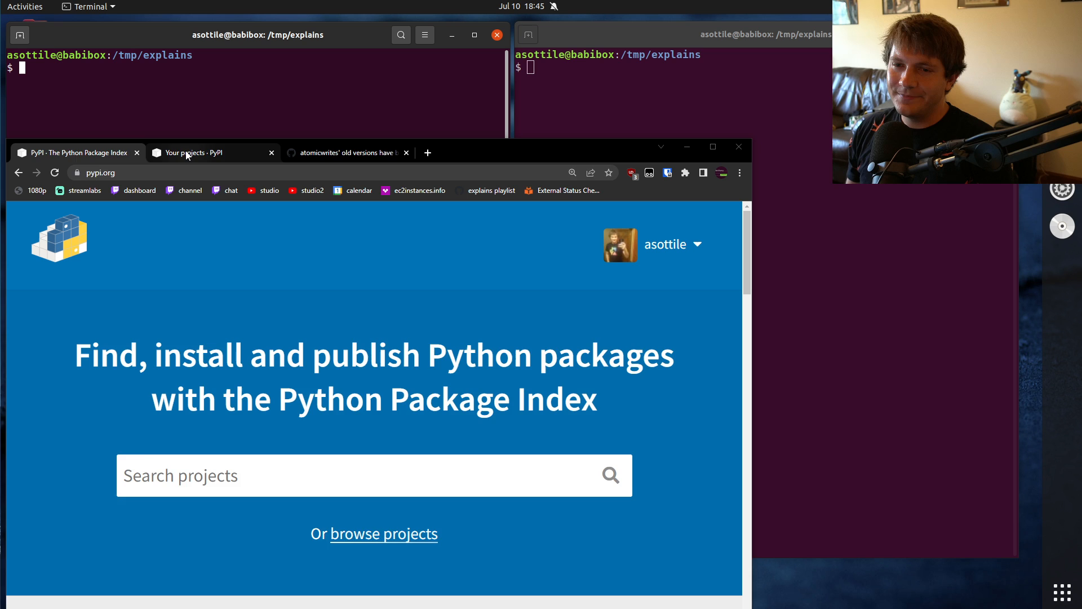
# Show my PyPI projects list, search it for 'critical', and select future-fstrings
pyautogui.click(195, 152)
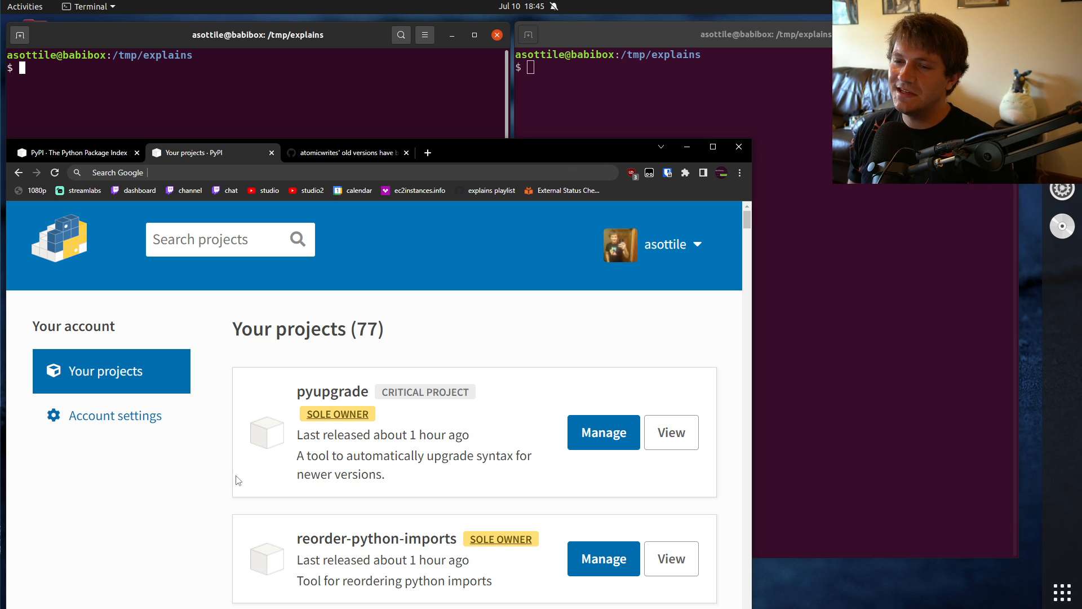
pyautogui.moveTo(571, 333)
pyautogui.write('critical')
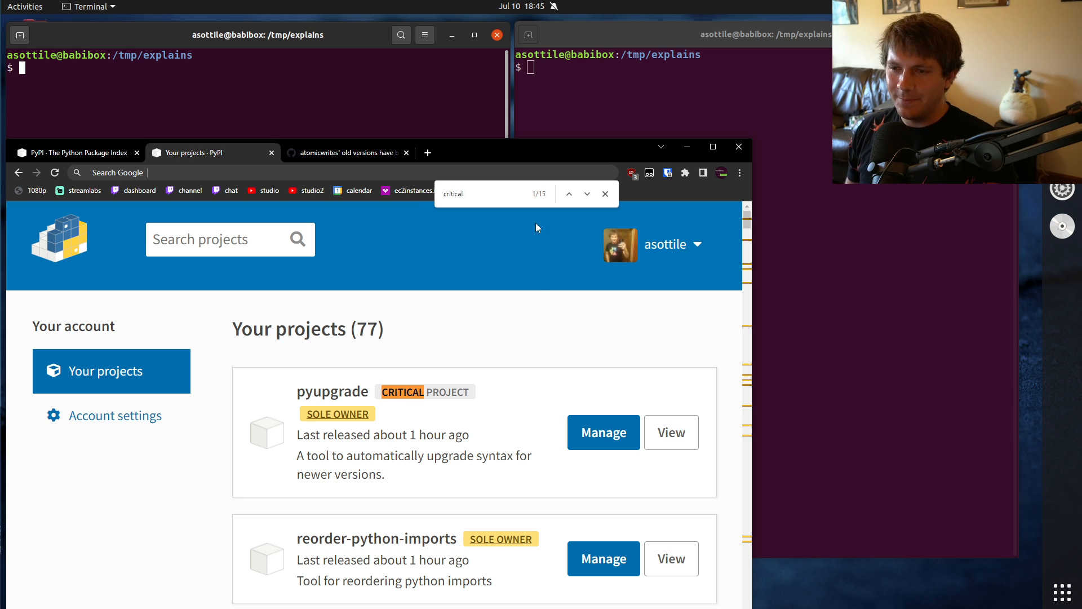
pyautogui.moveTo(521, 373)
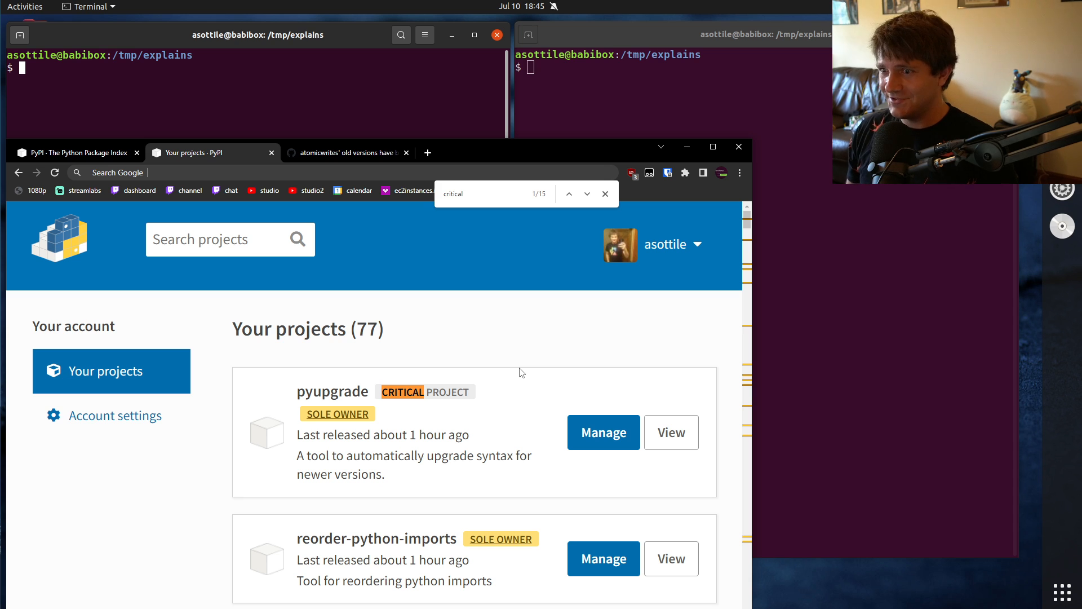
pyautogui.moveTo(734, 540)
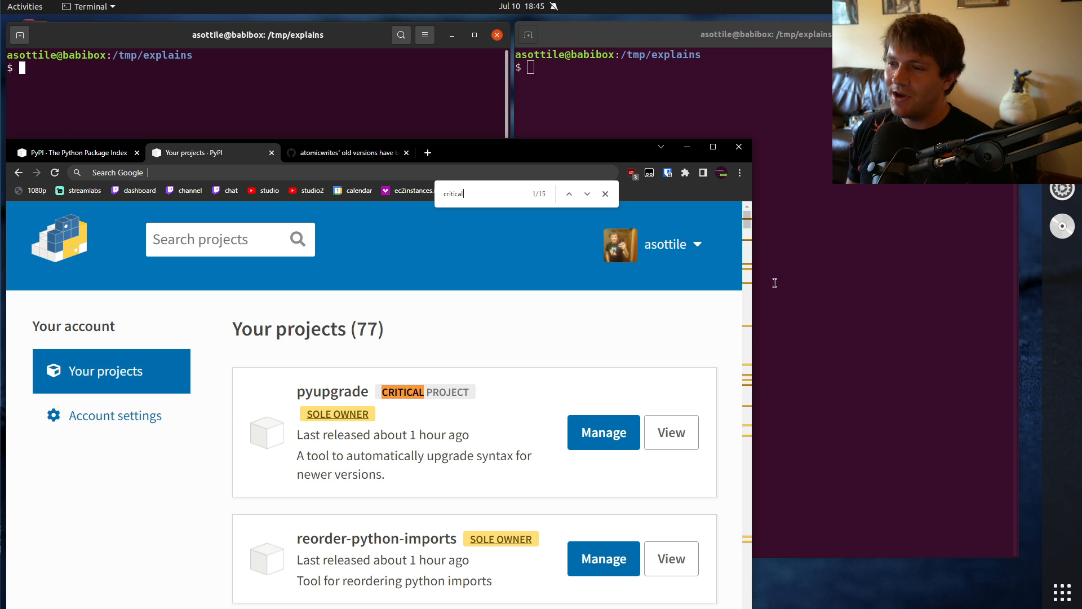
pyautogui.scroll(-3)
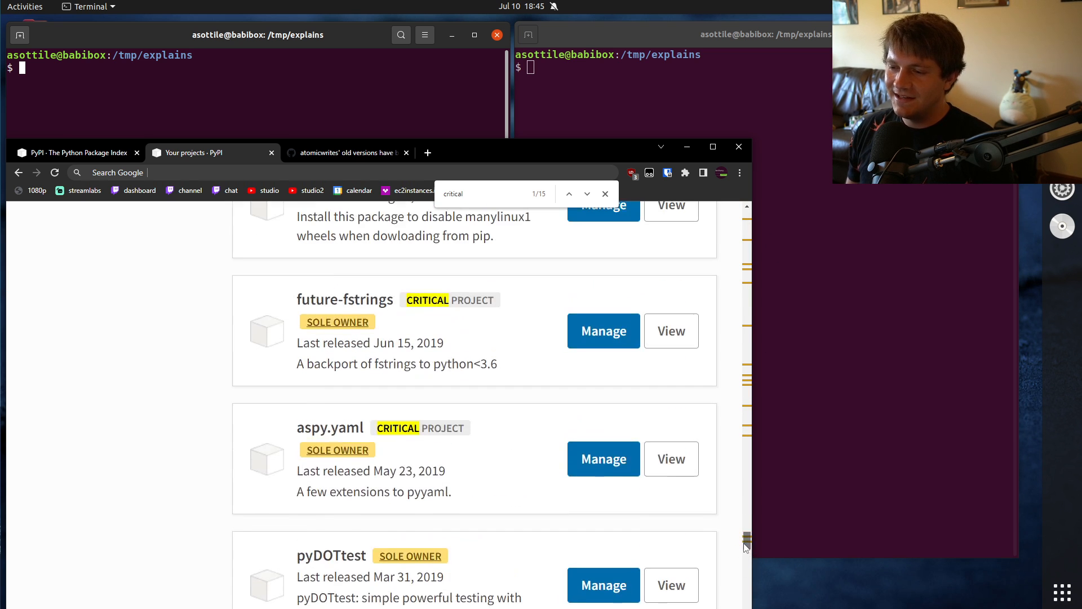
pyautogui.moveTo(326, 524)
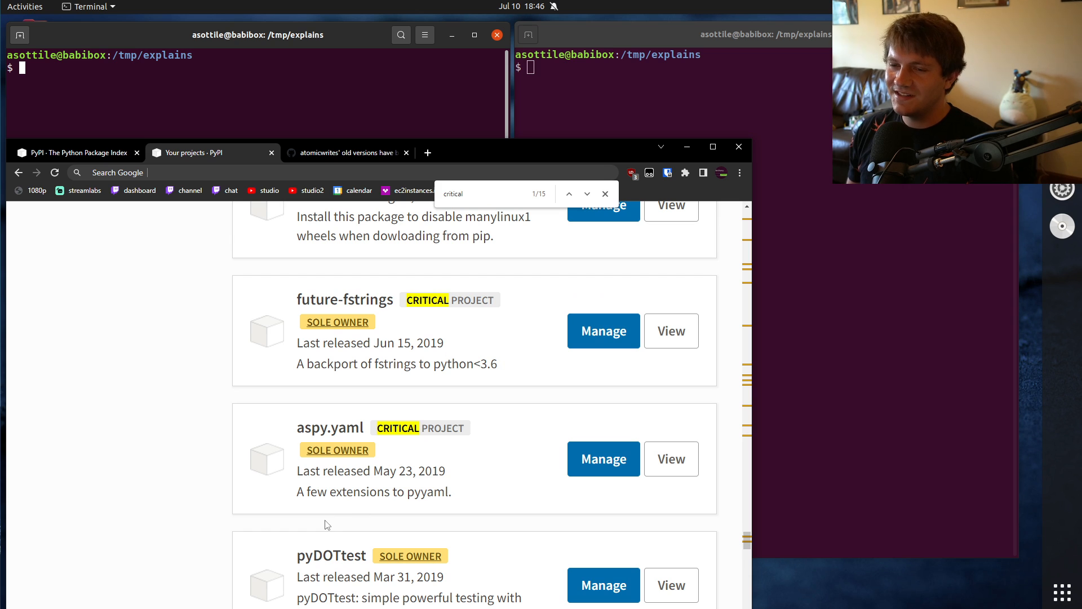
pyautogui.doubleClick(343, 299)
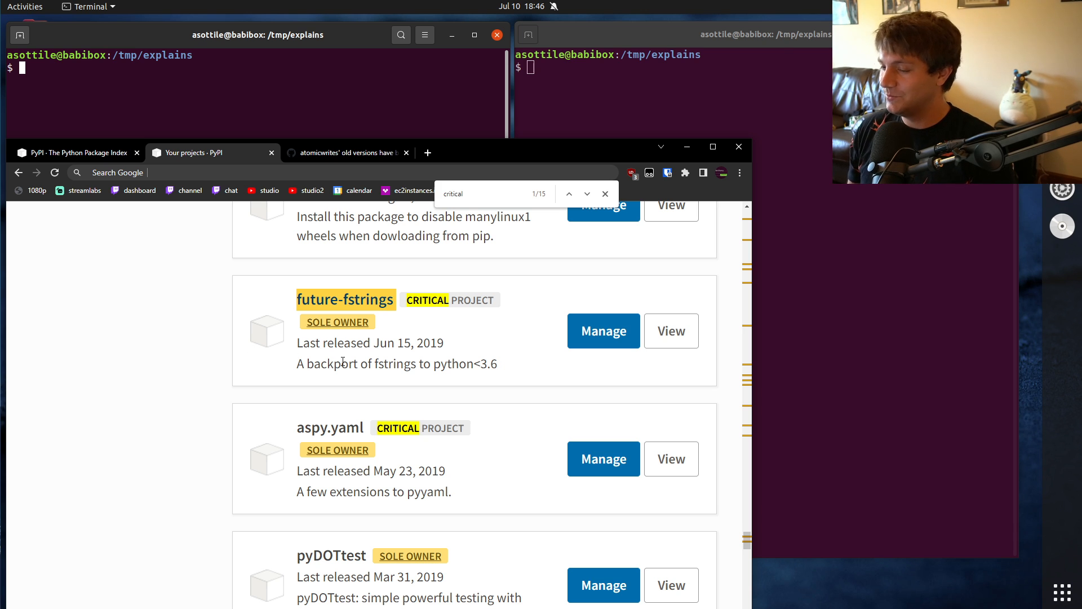
pyautogui.moveTo(250, 403)
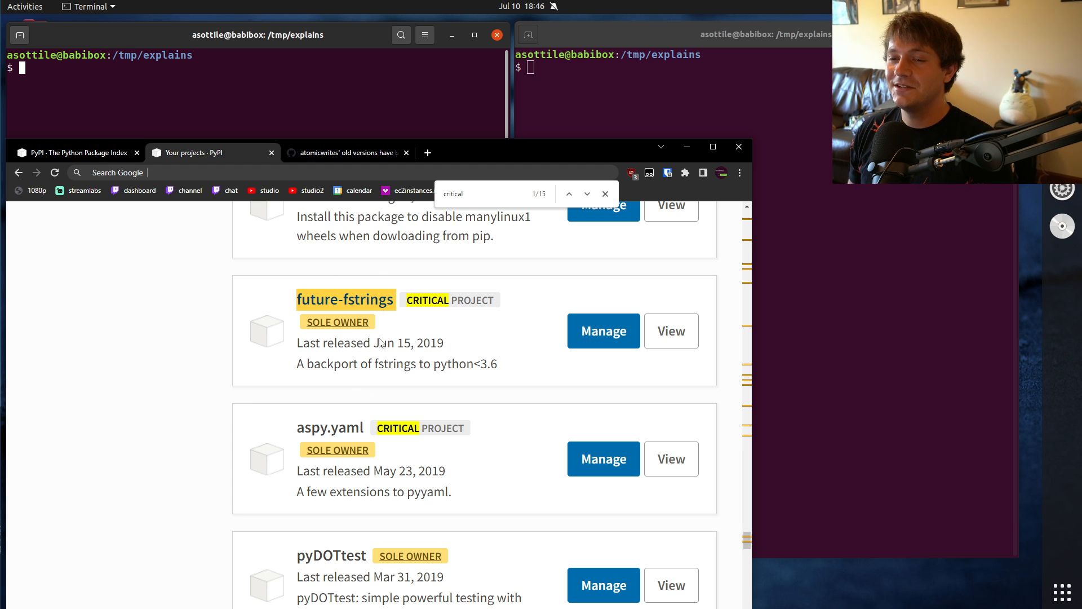
pyautogui.moveTo(647, 511)
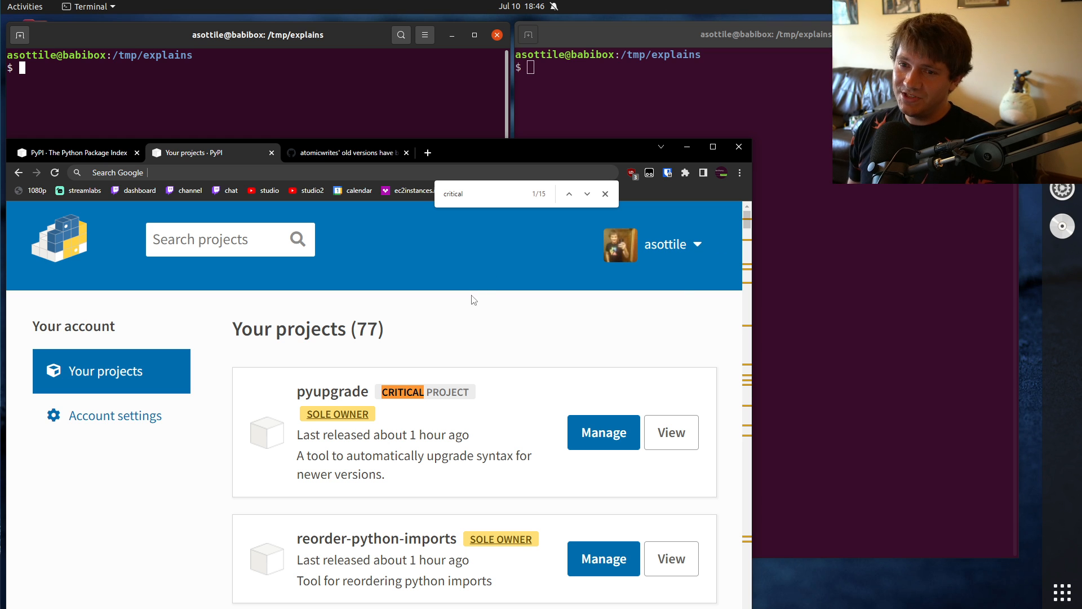
pyautogui.moveTo(467, 346)
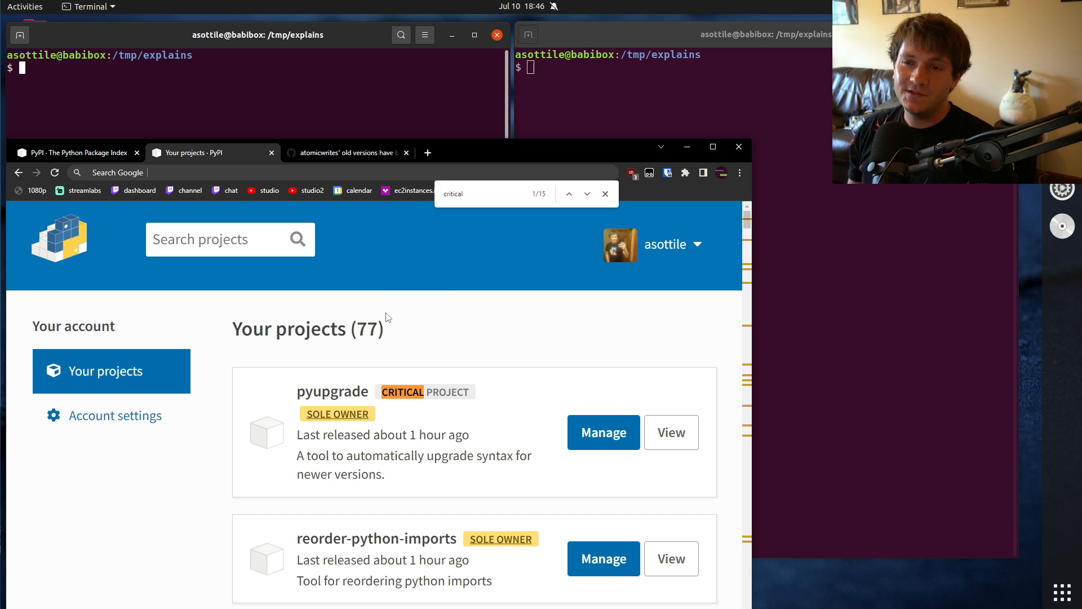
pyautogui.moveTo(416, 331)
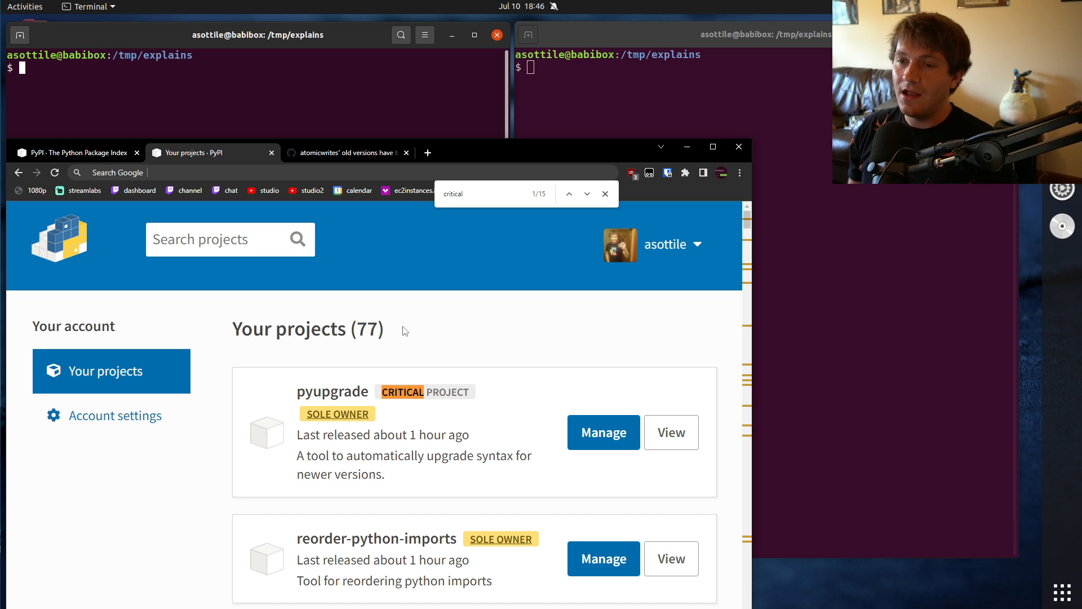
pyautogui.moveTo(241, 223)
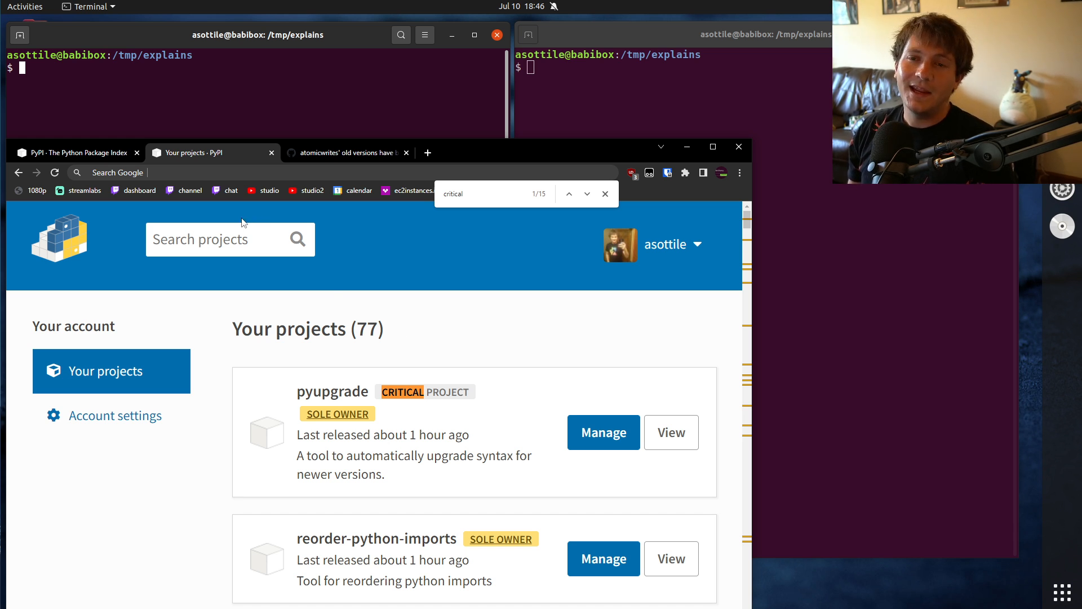
# Read GitHub issue #61 about atomicwrites' old versions purged from PyPI
pyautogui.click(347, 153)
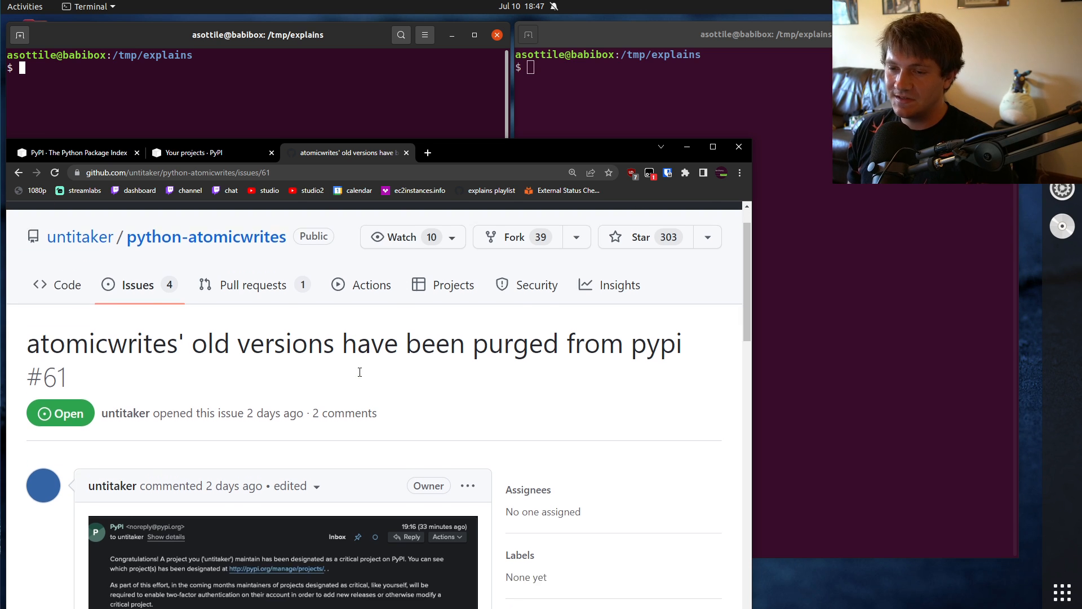
pyautogui.scroll(-3)
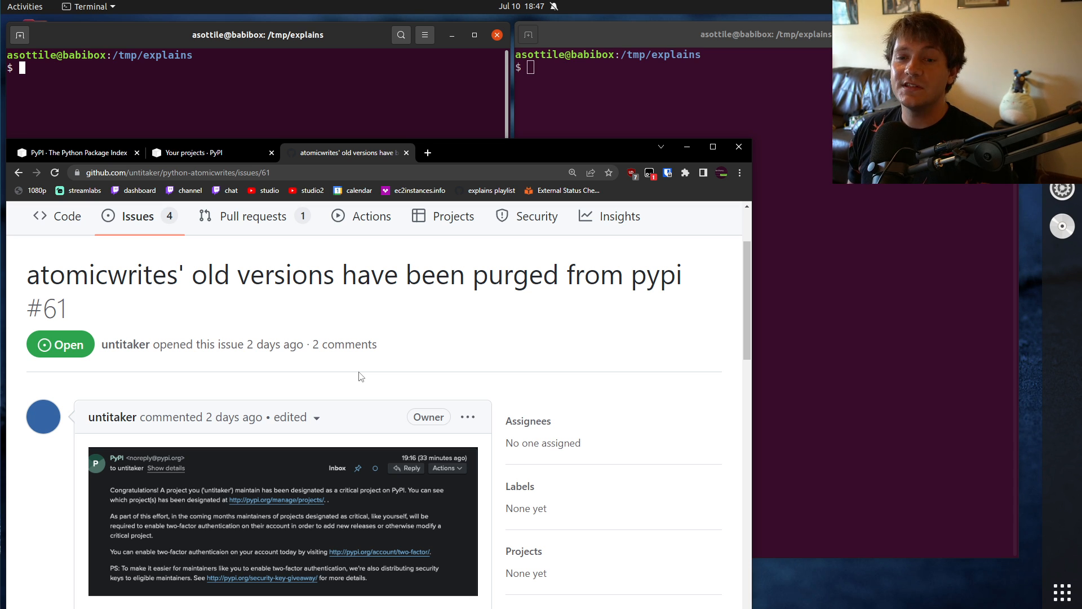
pyautogui.moveTo(364, 304)
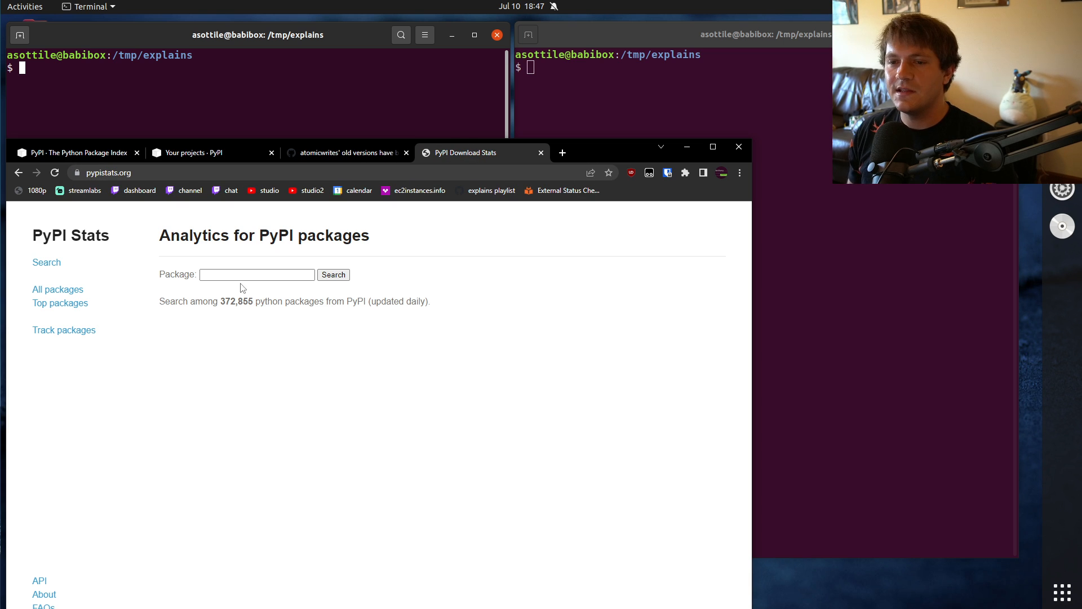
# Look up atomicwrites on PyPI Stats and select its 6,495,498 downloads-last-month figure
pyautogui.write('ato')
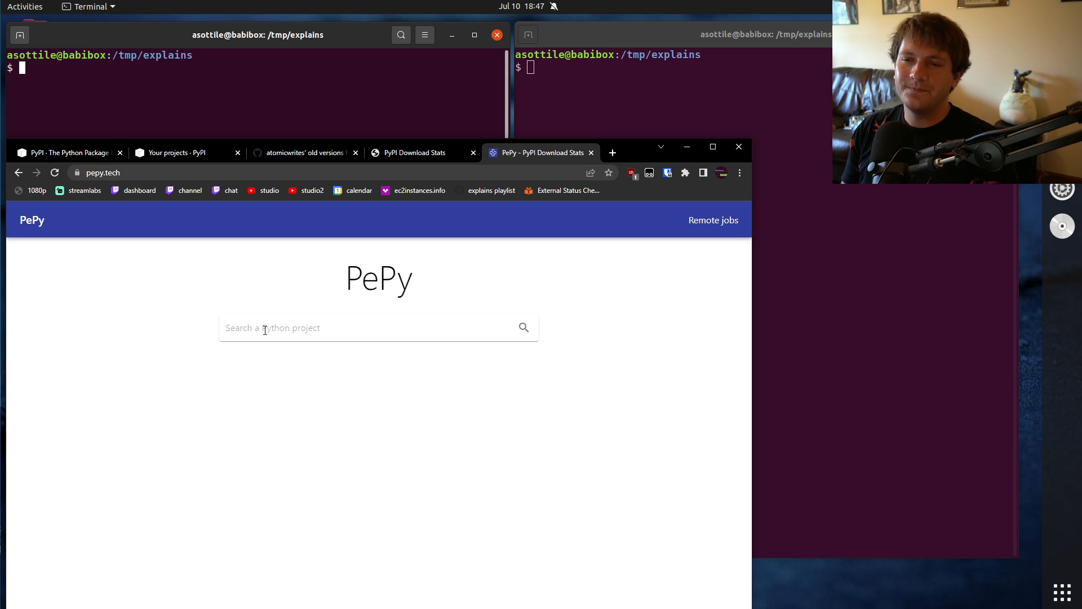
pyautogui.write('atomi')
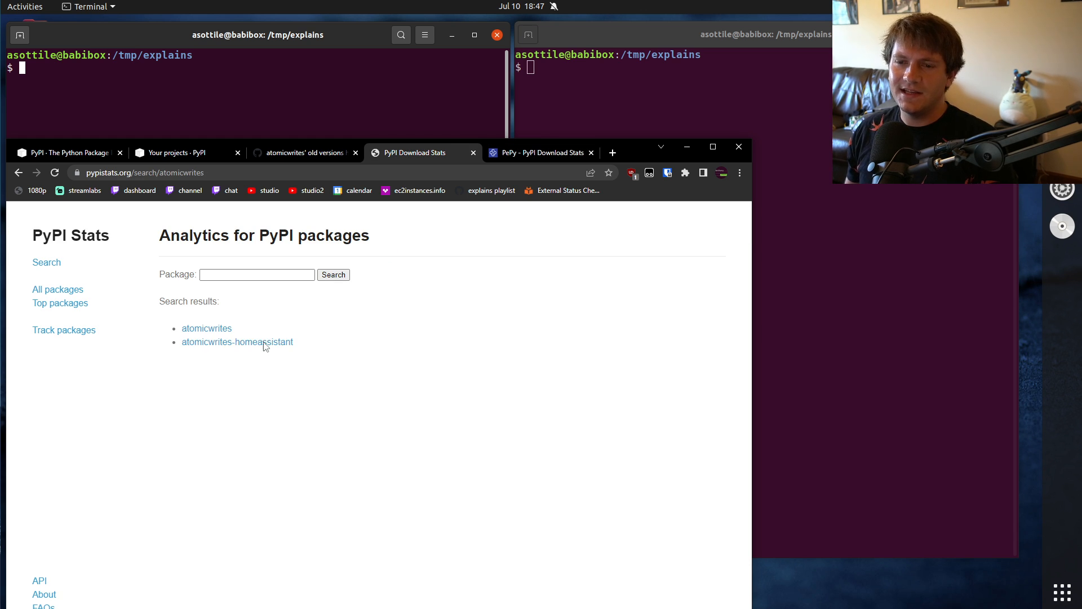
pyautogui.click(540, 153)
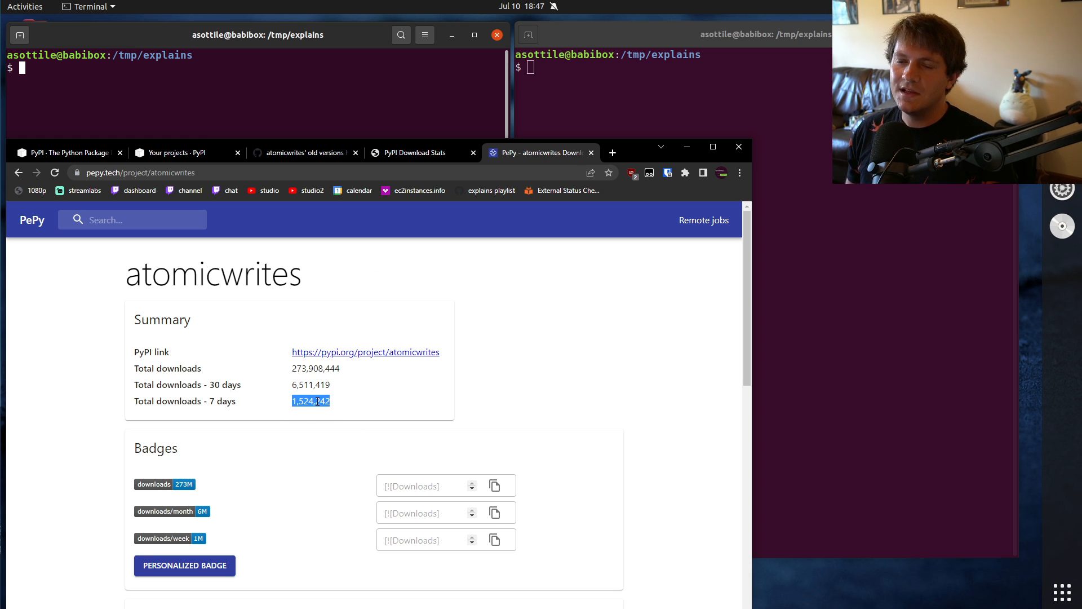
pyautogui.click(421, 152)
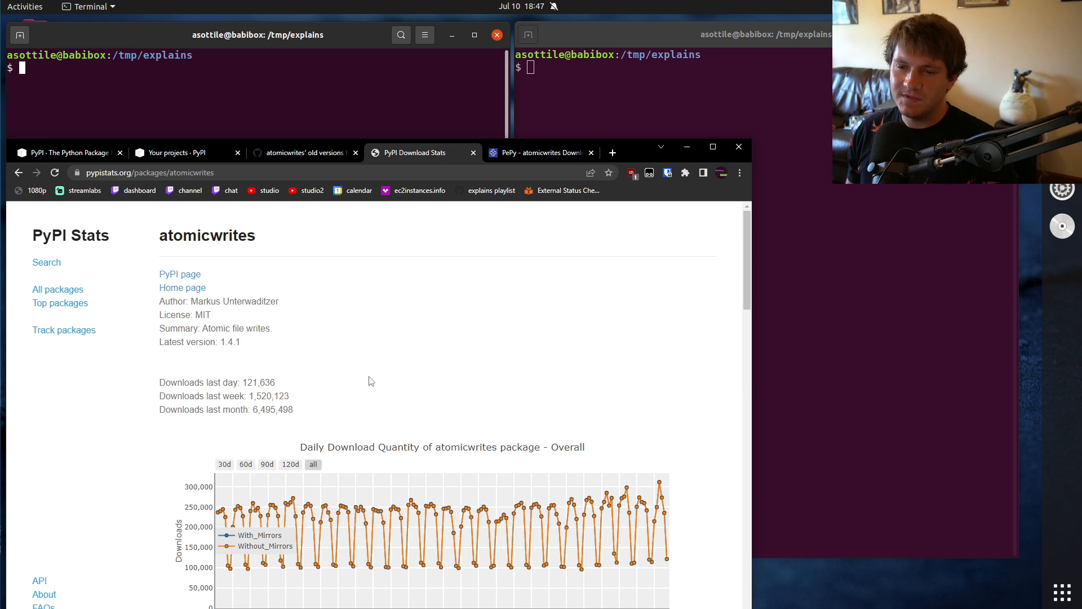
pyautogui.doubleClick(271, 409)
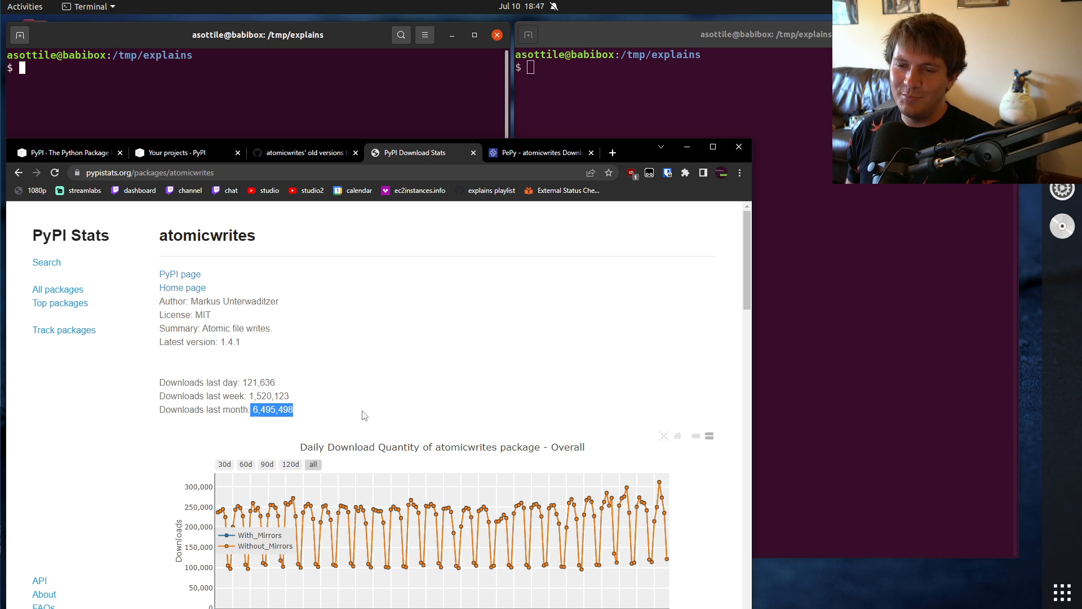
# Review the PePy chart for atomicwrites, close it, and return to GitHub issue #61
pyautogui.click(541, 153)
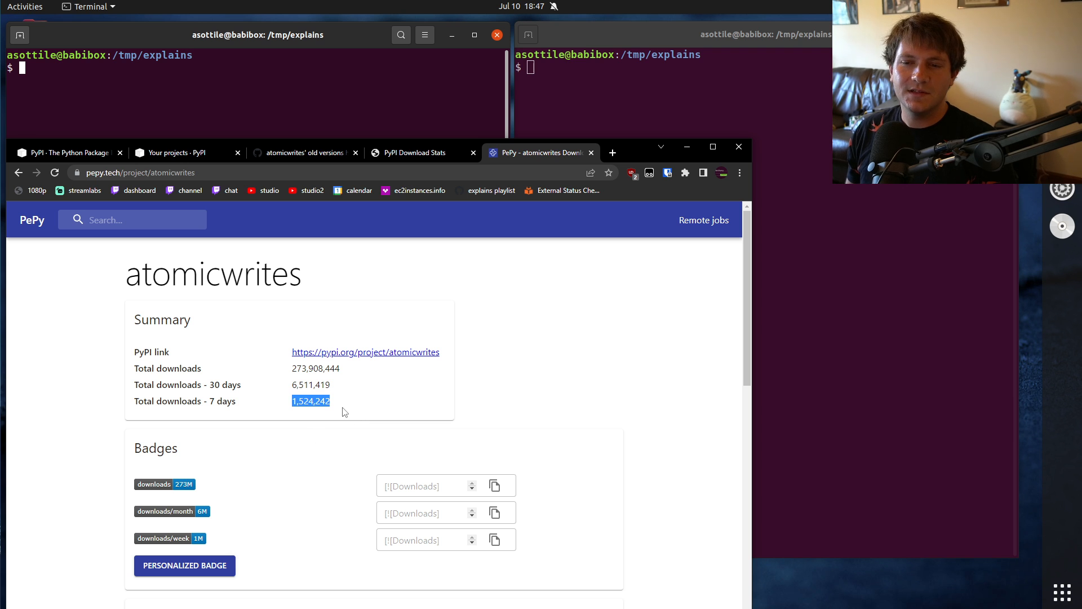
pyautogui.scroll(-3)
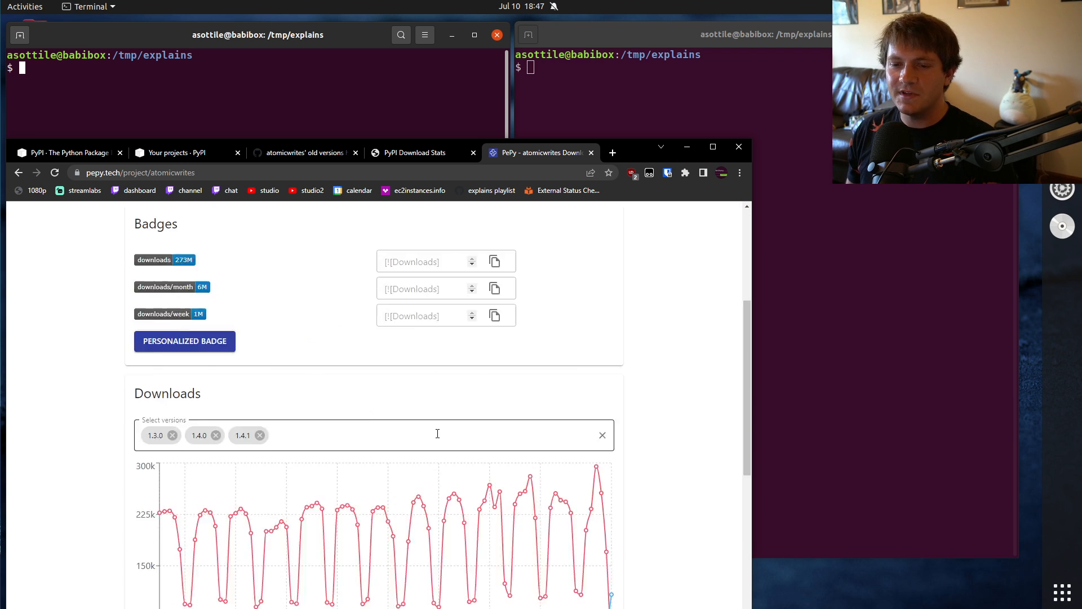
pyautogui.scroll(-3)
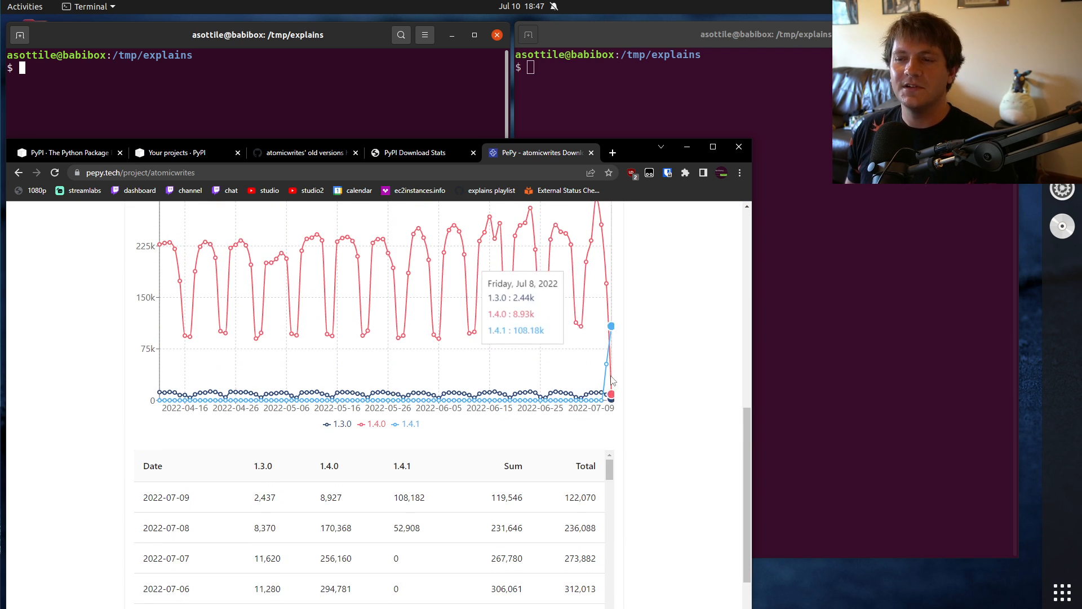
pyautogui.click(454, 152)
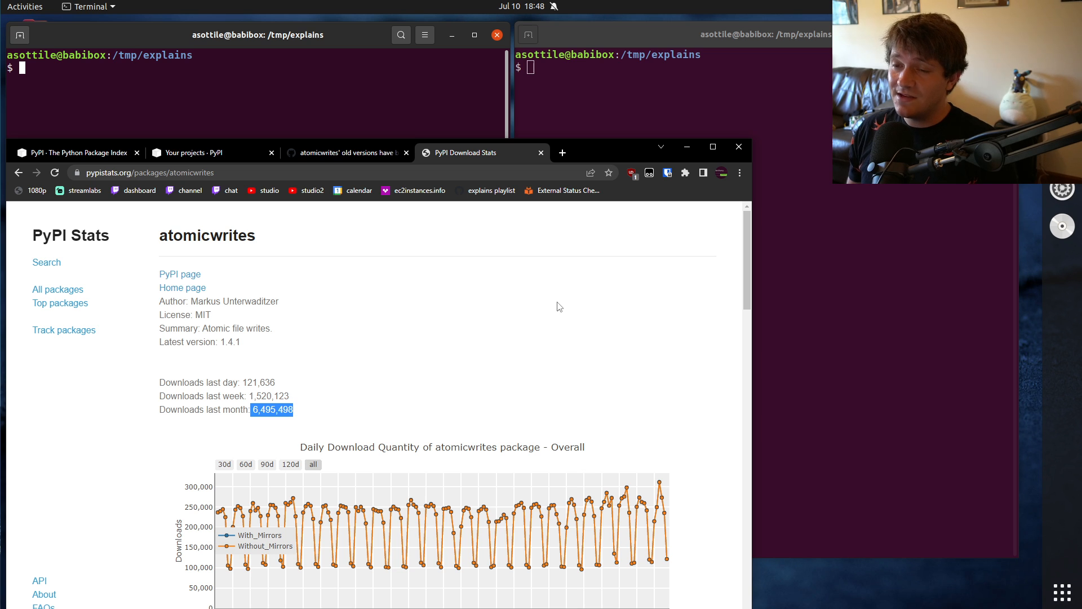
pyautogui.moveTo(566, 289)
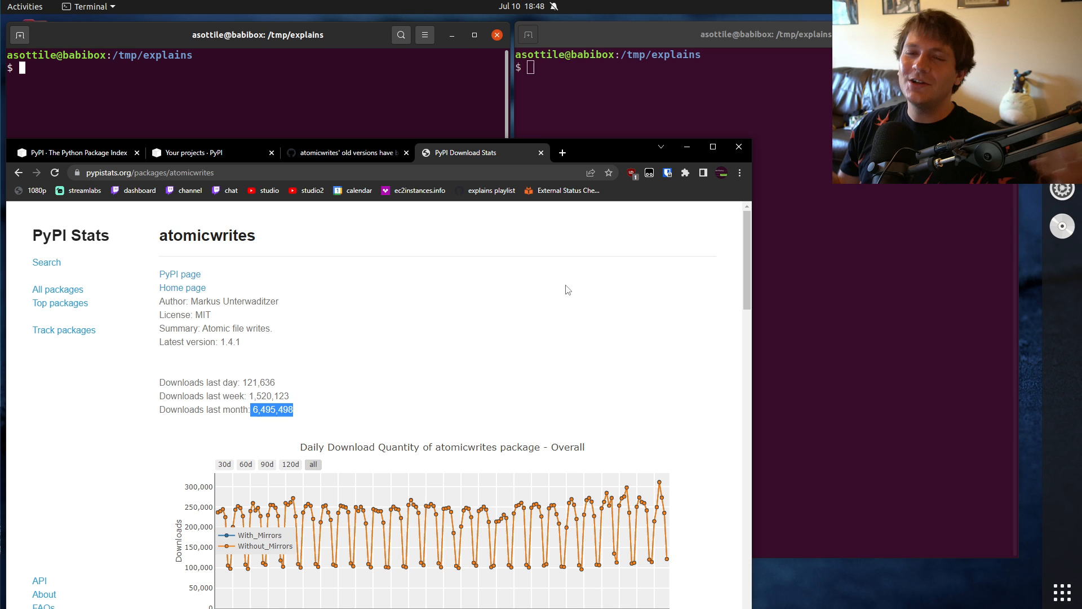
pyautogui.moveTo(531, 288)
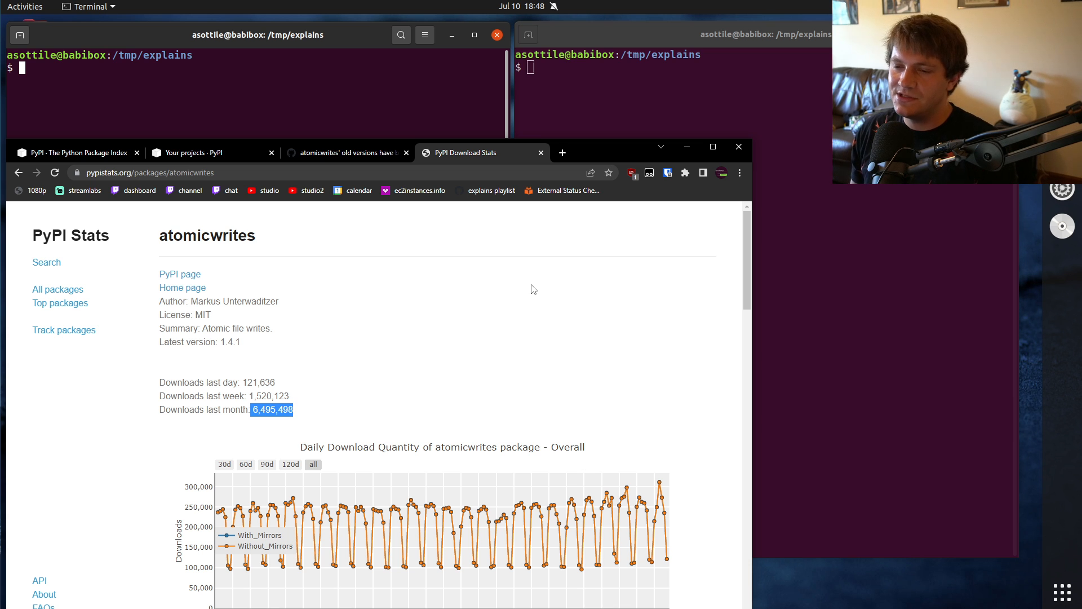
pyautogui.moveTo(357, 166)
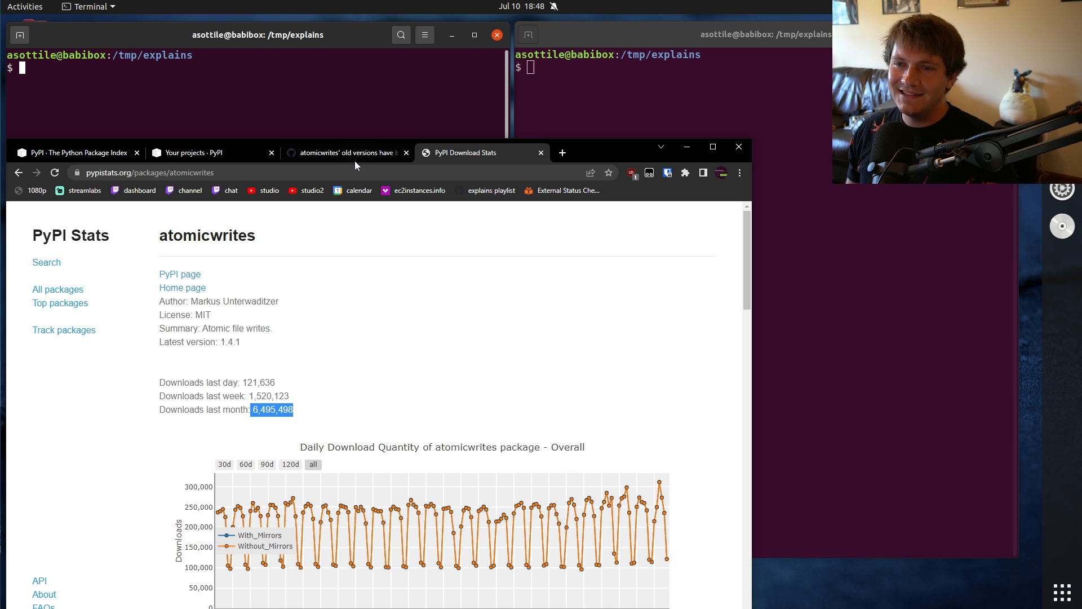
pyautogui.click(345, 152)
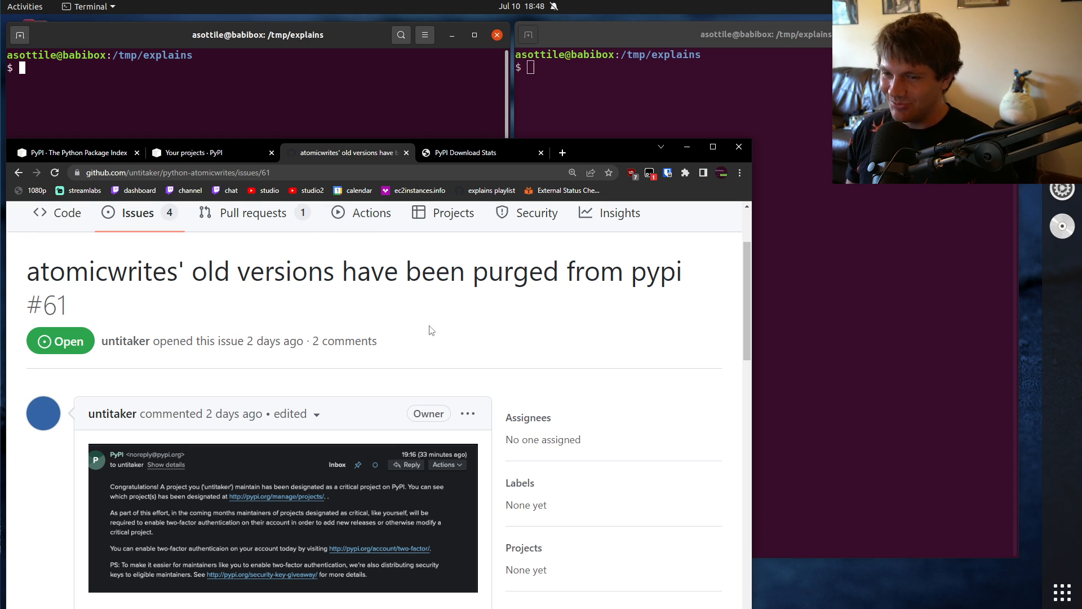
pyautogui.scroll(-3)
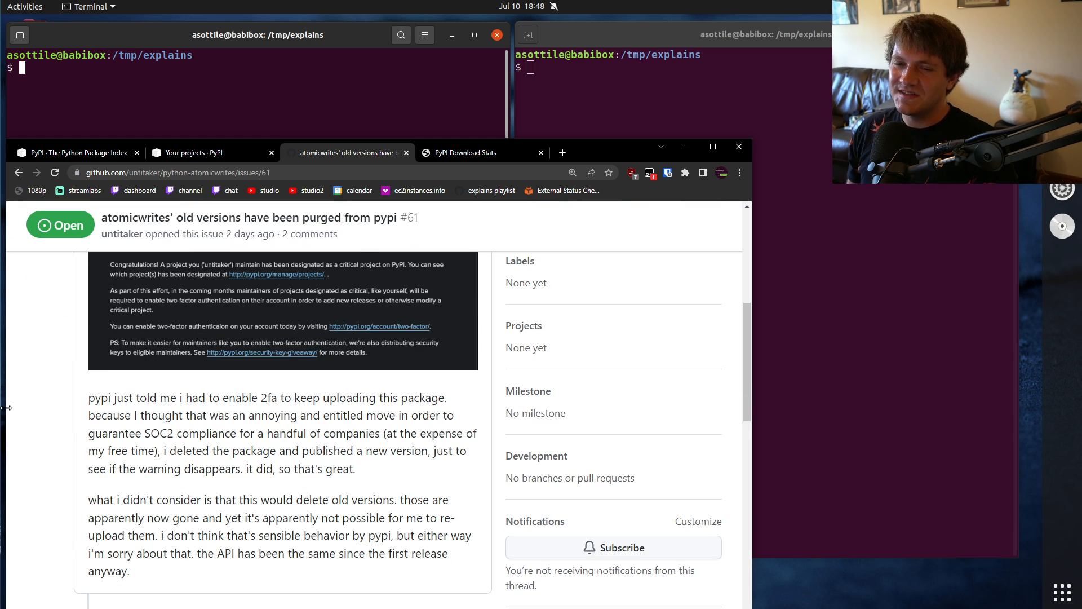
pyautogui.moveTo(39, 415)
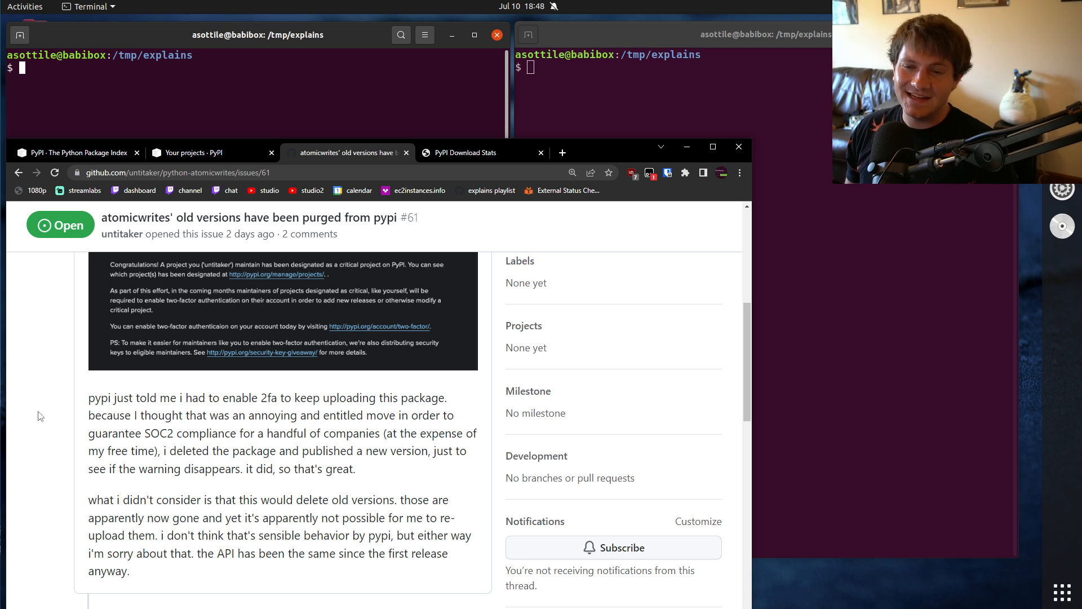
pyautogui.scroll(-3)
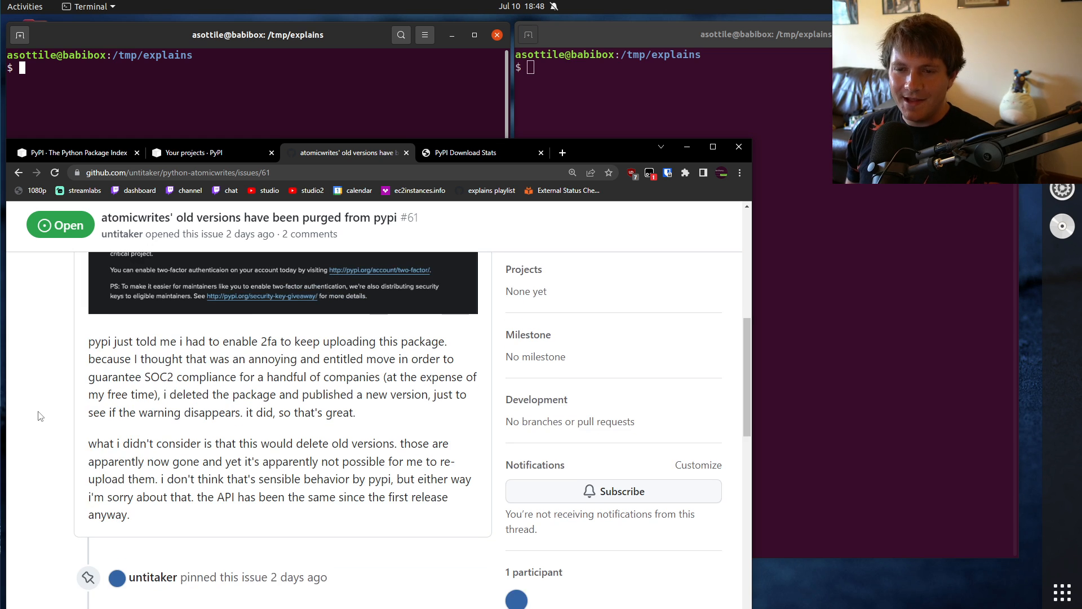
pyautogui.scroll(-3)
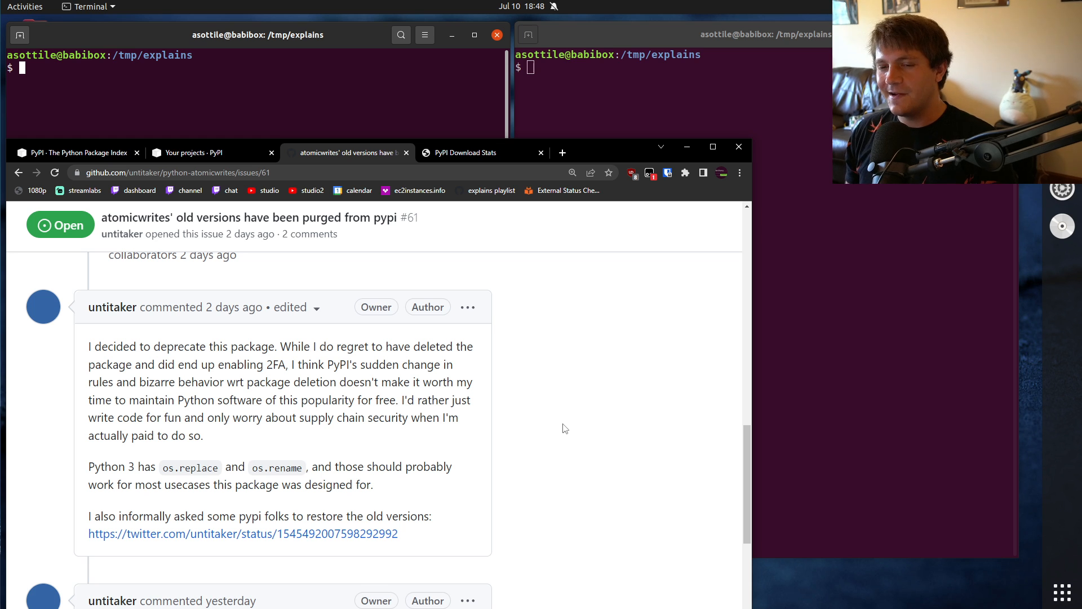
pyautogui.moveTo(584, 420)
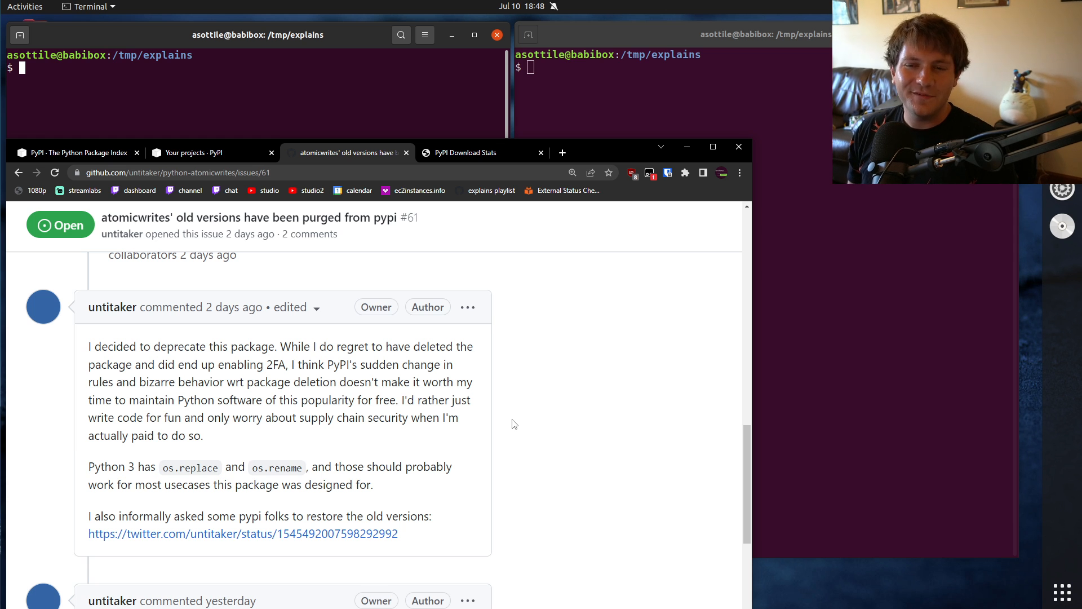
pyautogui.scroll(-3)
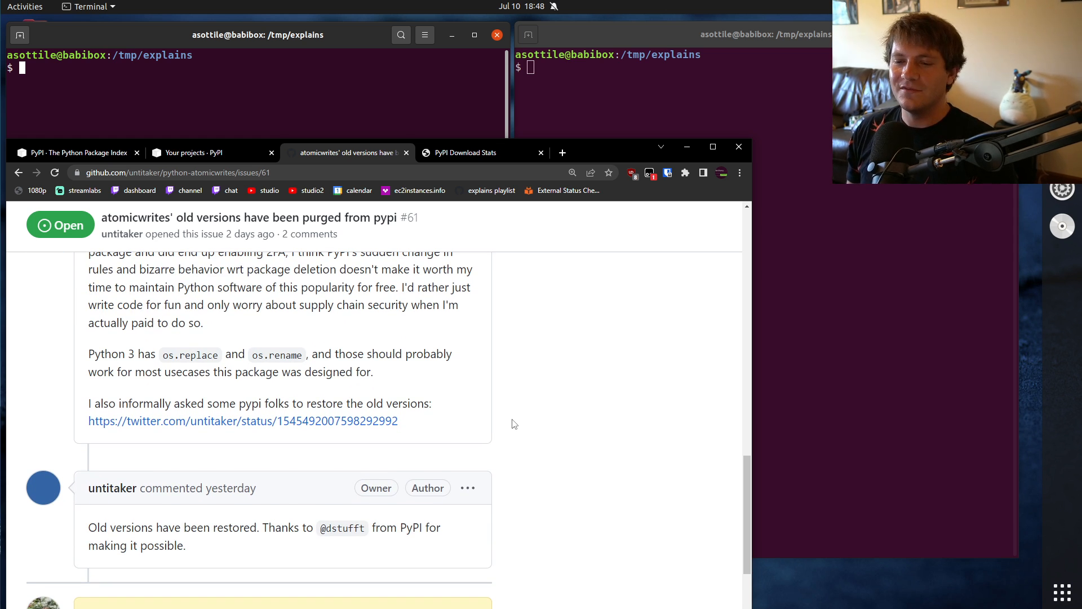
pyautogui.moveTo(88, 527); pyautogui.dragTo(184, 546)
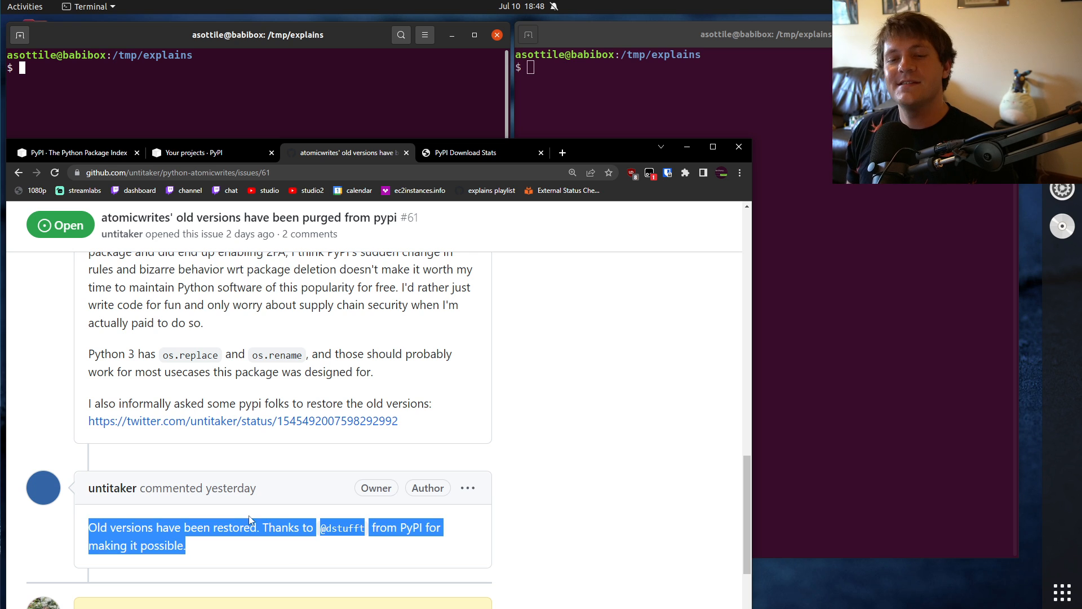
pyautogui.click(542, 498)
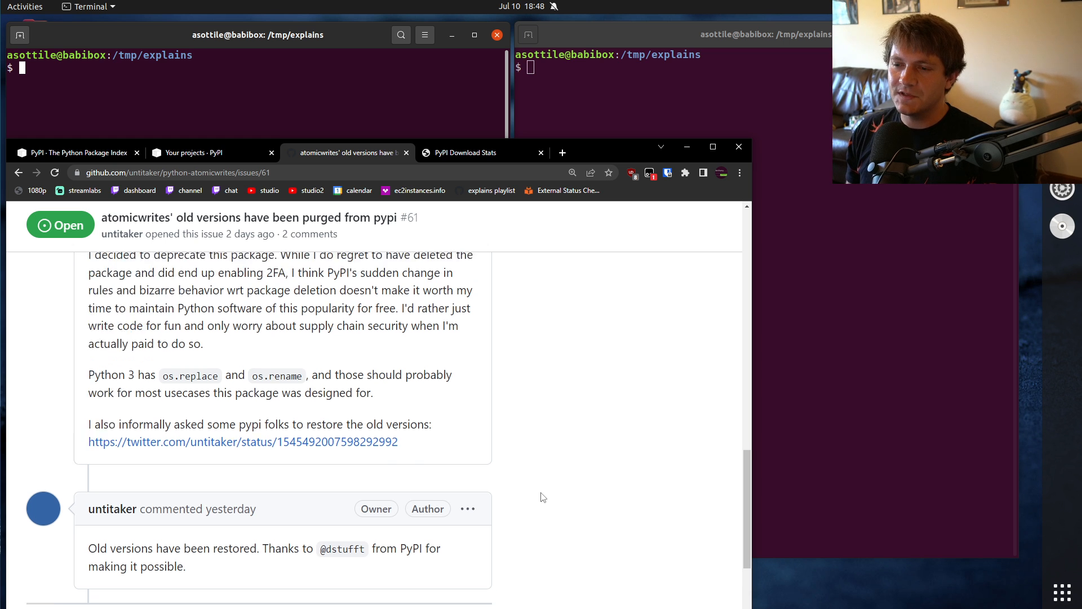
pyautogui.scroll(3)
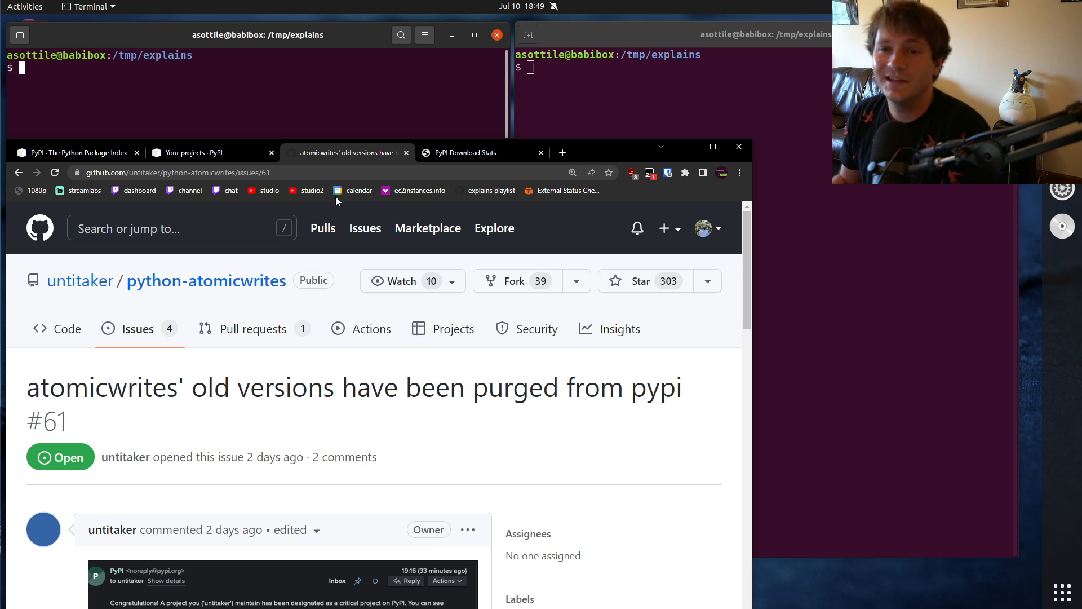
pyautogui.click(193, 152)
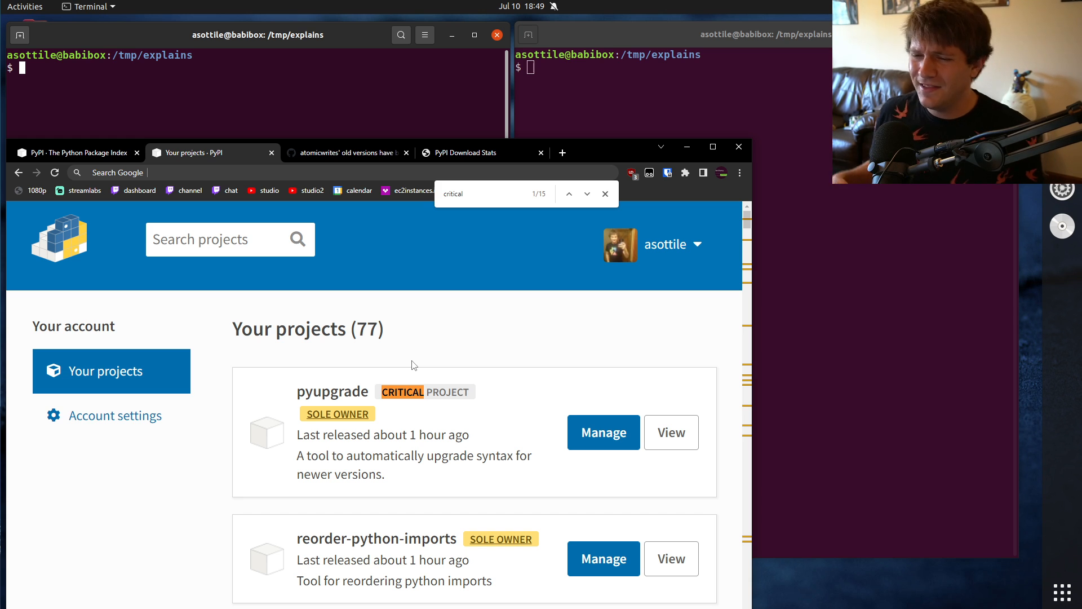
pyautogui.moveTo(452, 428)
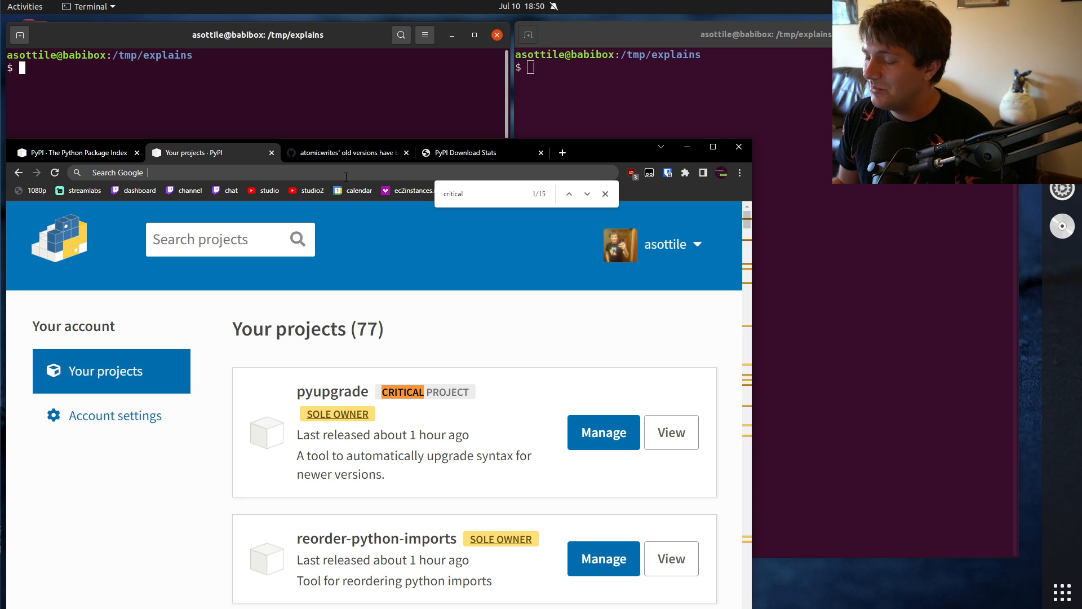
# Switch back to the atomicwrites GitHub issue #61
pyautogui.click(345, 152)
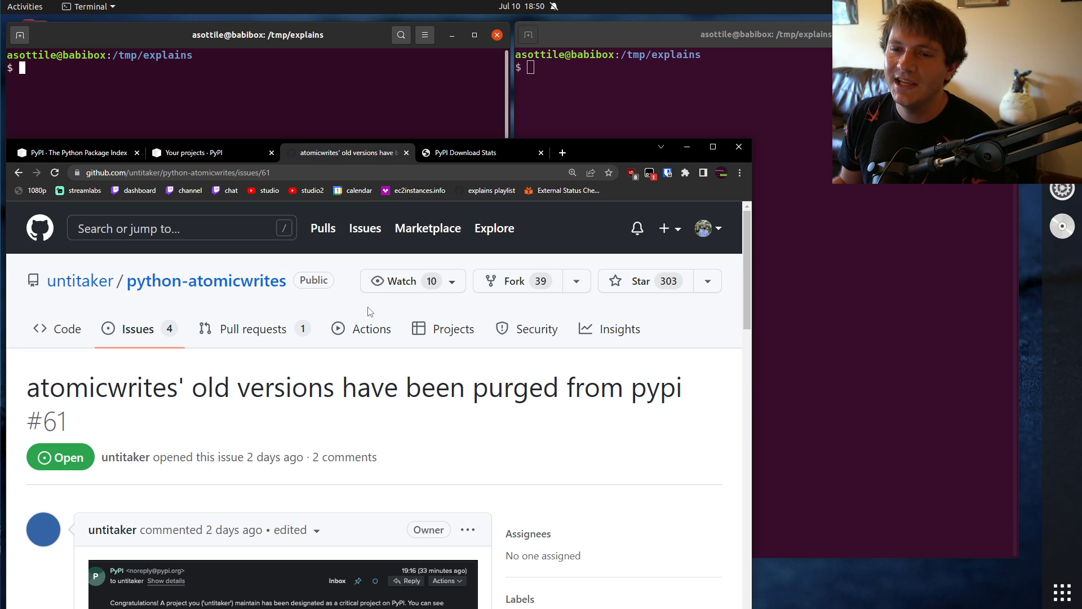
pyautogui.moveTo(370, 329)
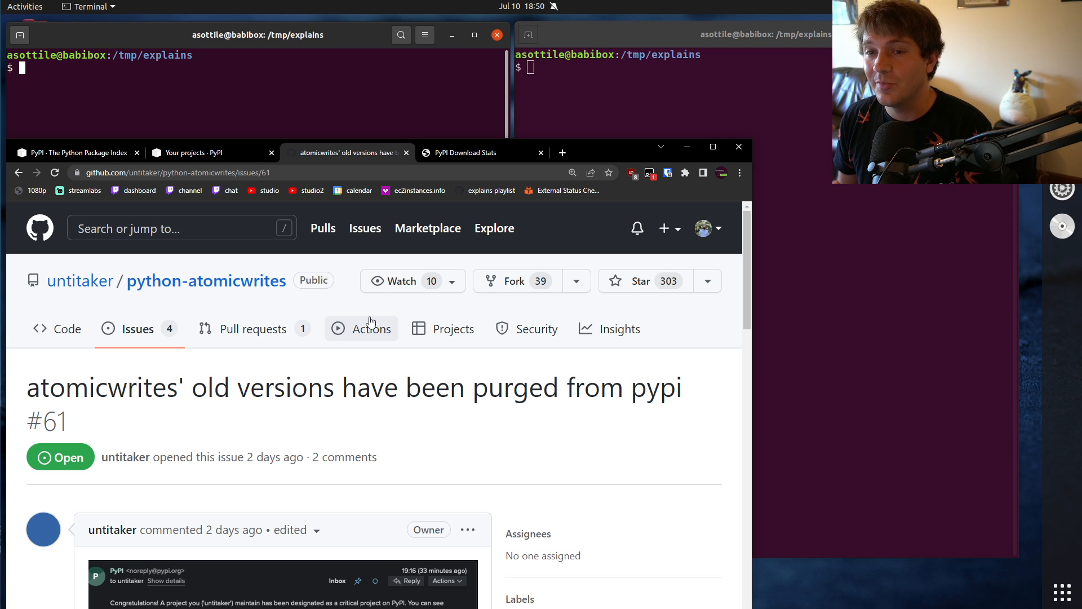
pyautogui.moveTo(368, 487)
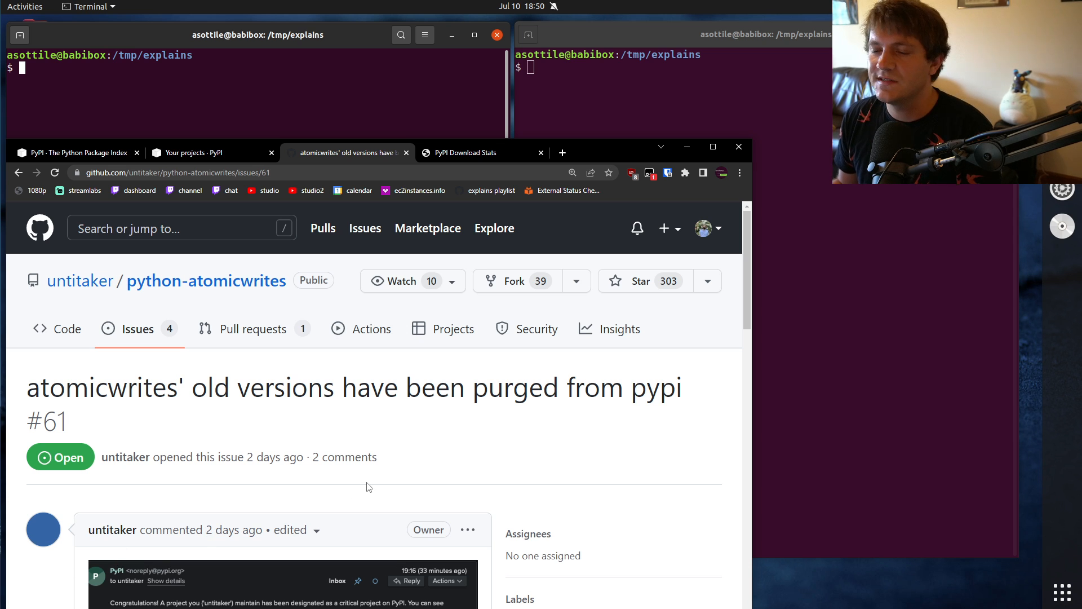
pyautogui.moveTo(430, 429)
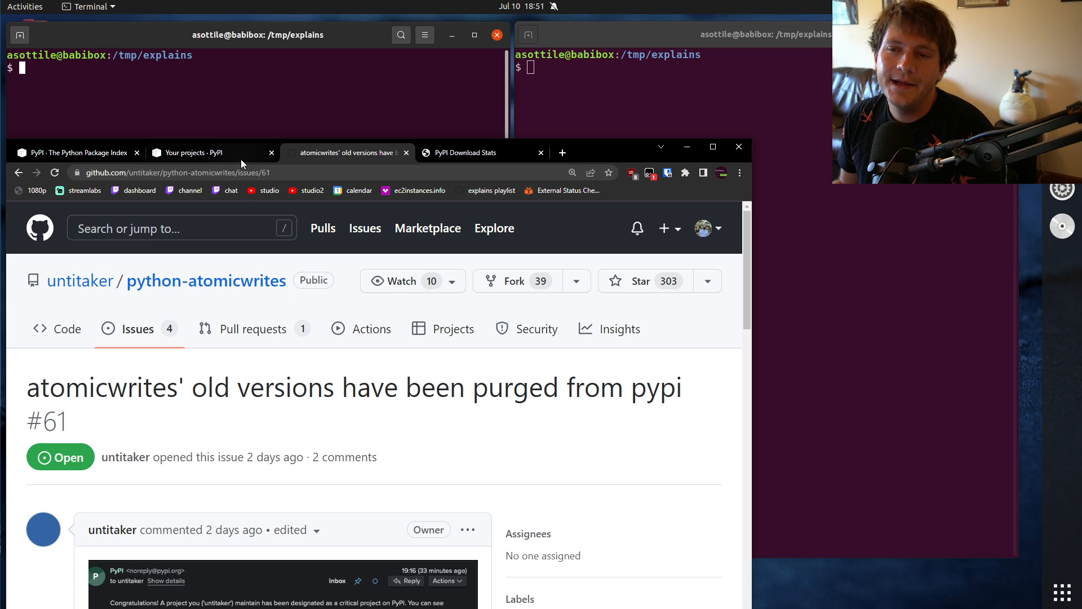
# Return to the PyPI projects list with pyupgrade flagged critical
pyautogui.click(193, 152)
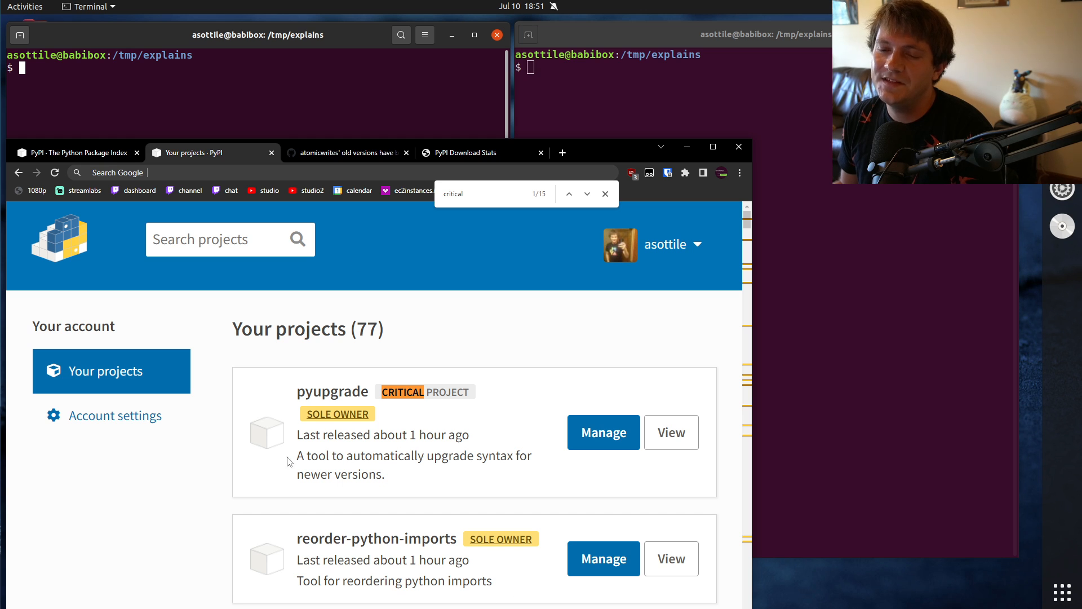
pyautogui.moveTo(493, 380)
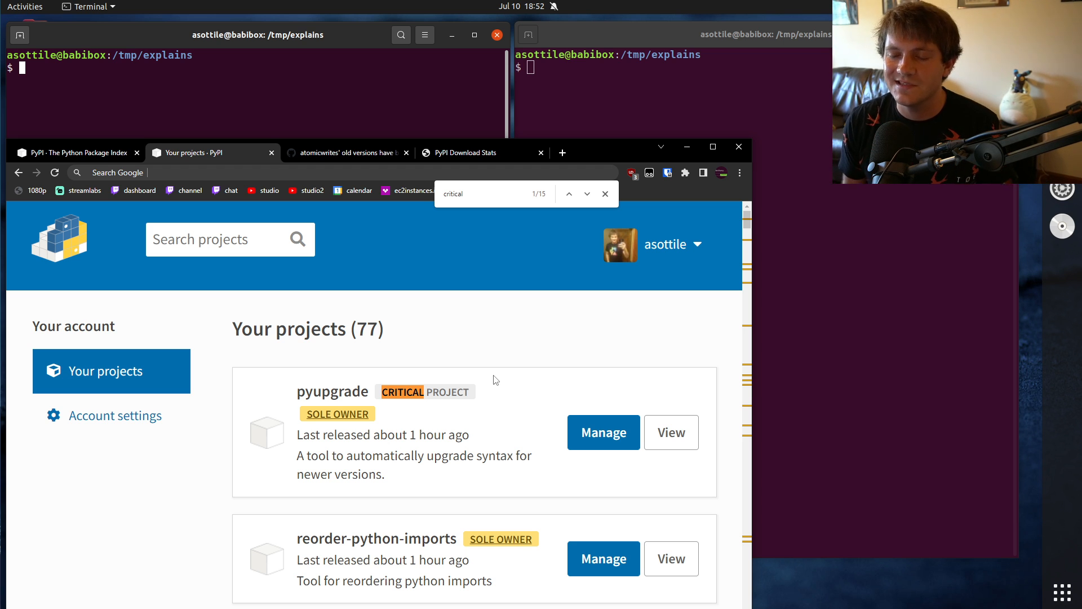
pyautogui.moveTo(478, 404)
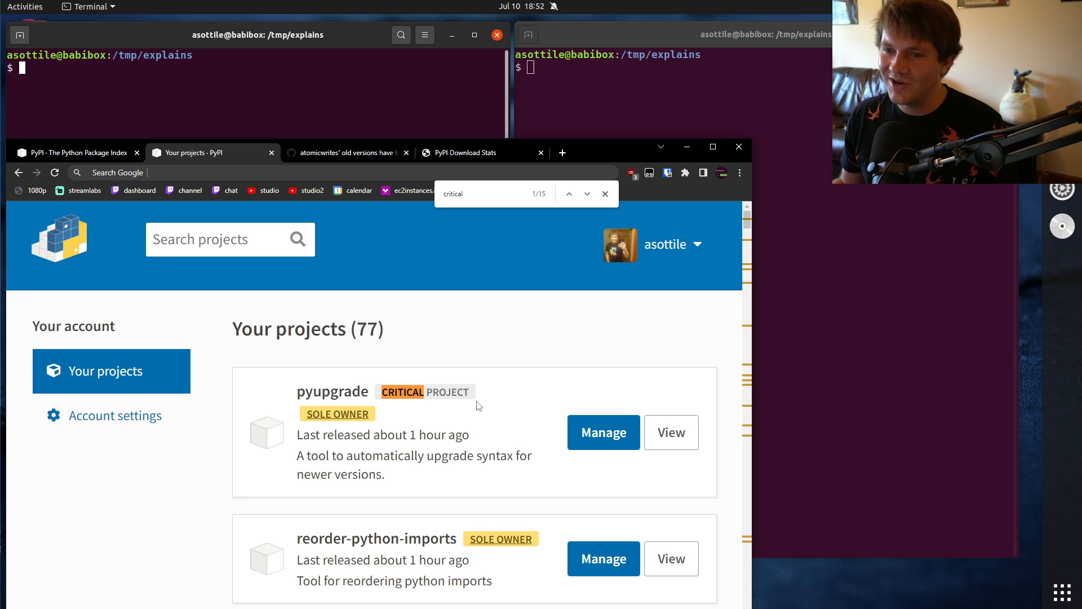
pyautogui.scroll(-3)
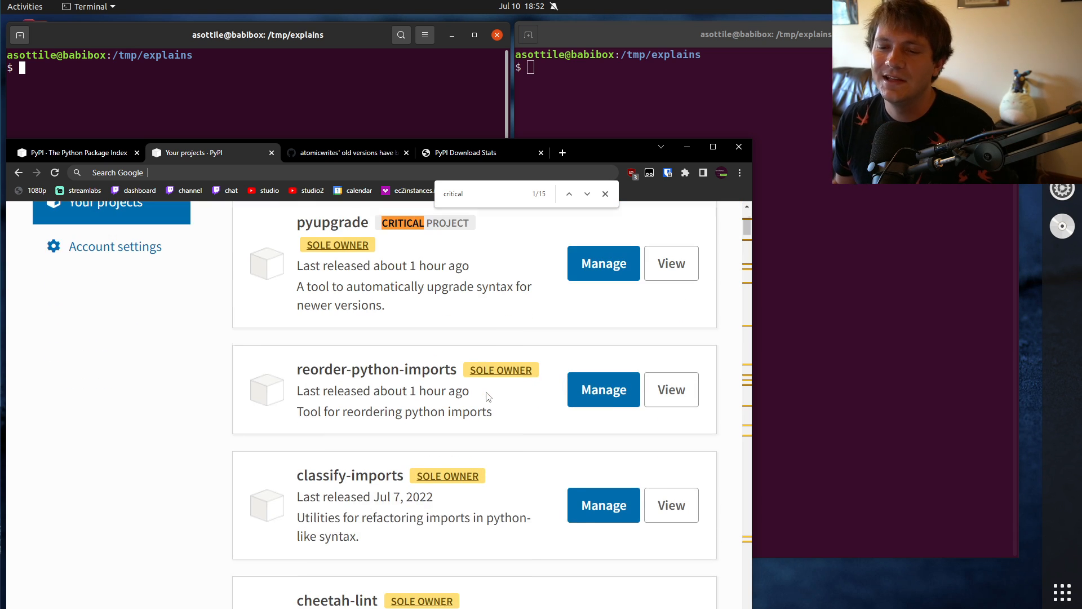
pyautogui.moveTo(190, 383)
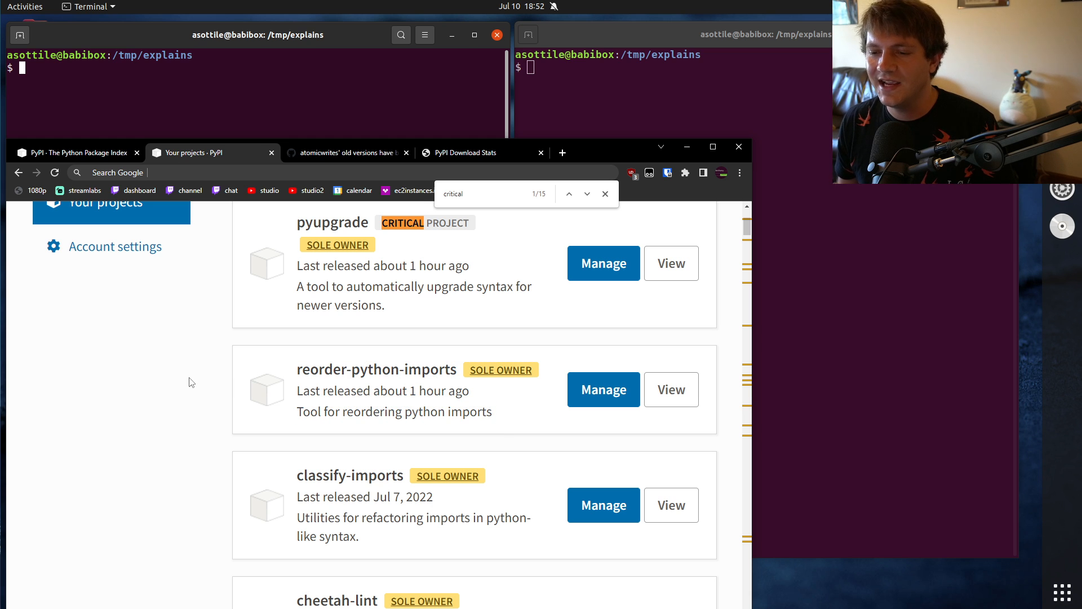
pyautogui.moveTo(189, 361)
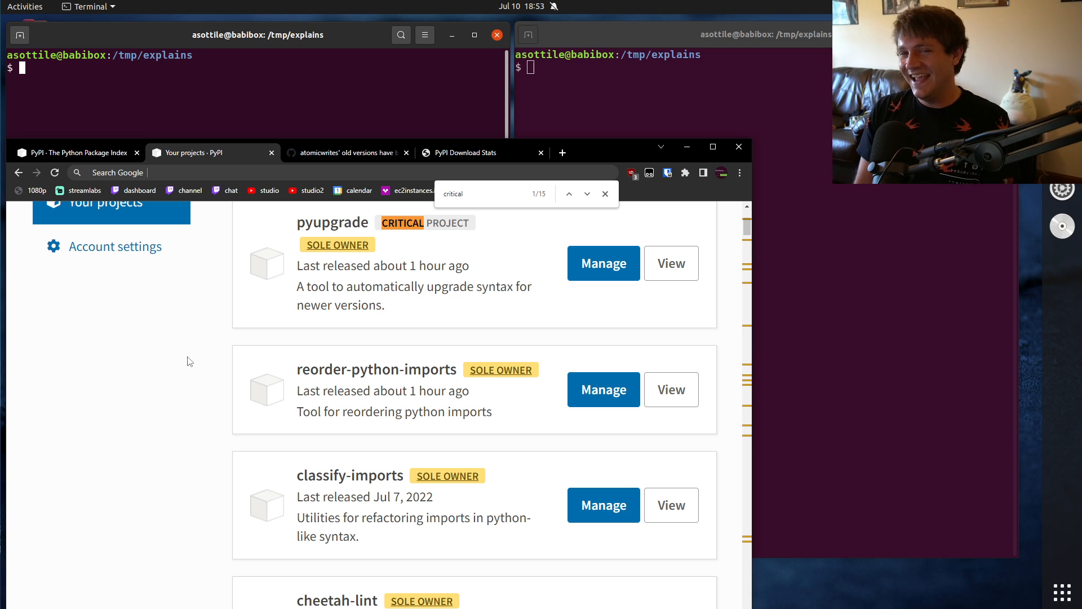
pyautogui.moveTo(199, 257)
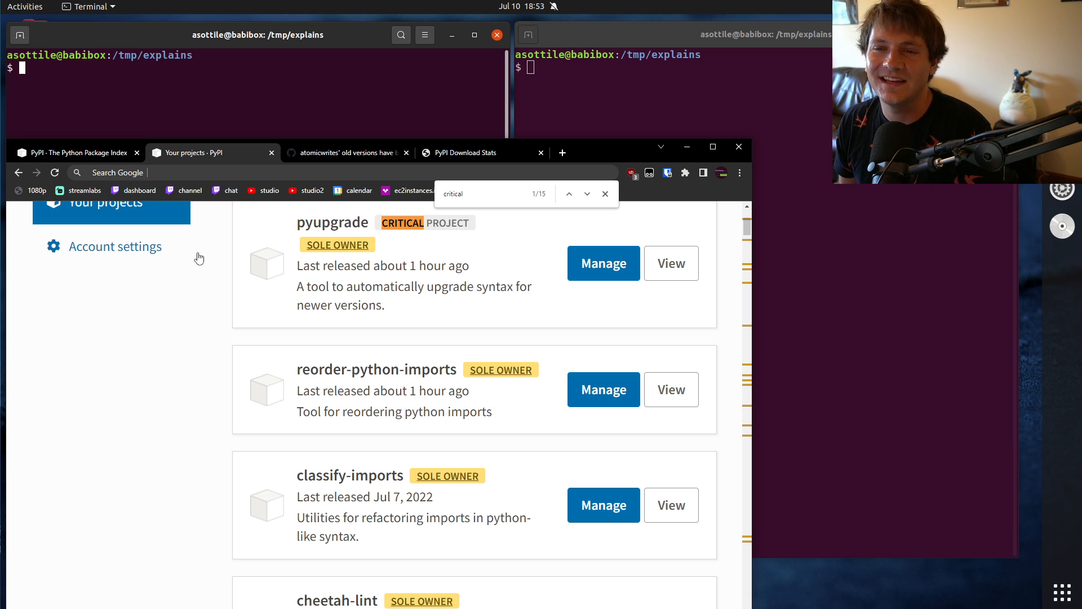
pyautogui.moveTo(457, 177)
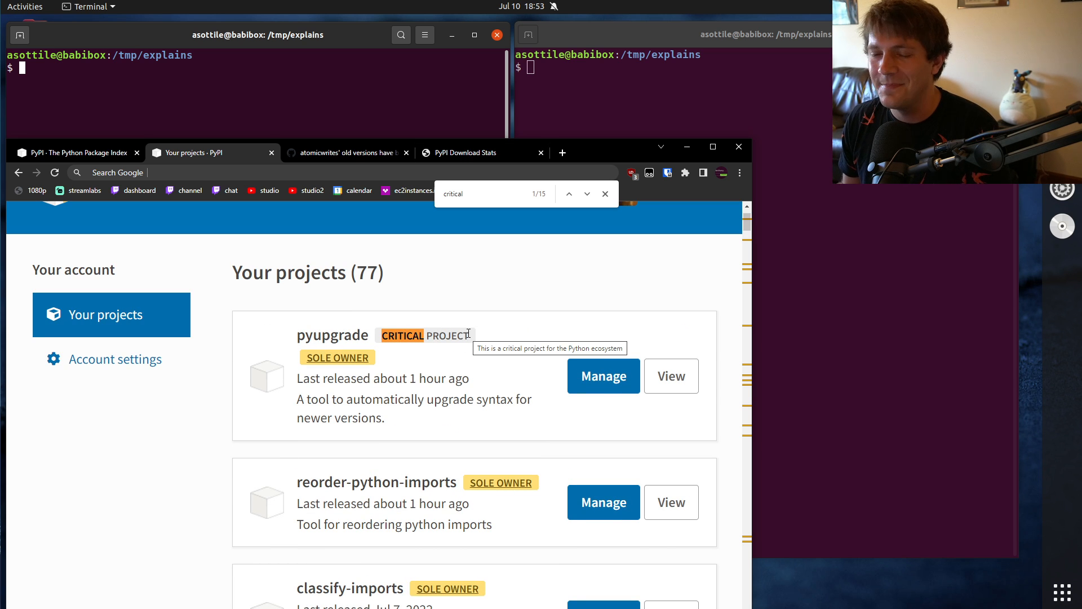
pyautogui.moveTo(487, 309)
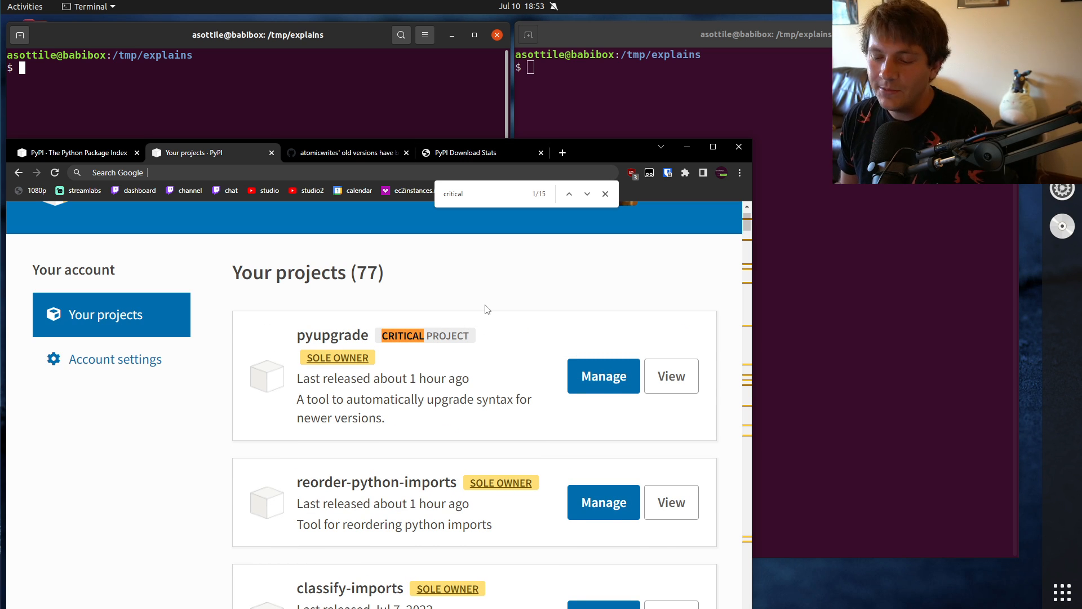